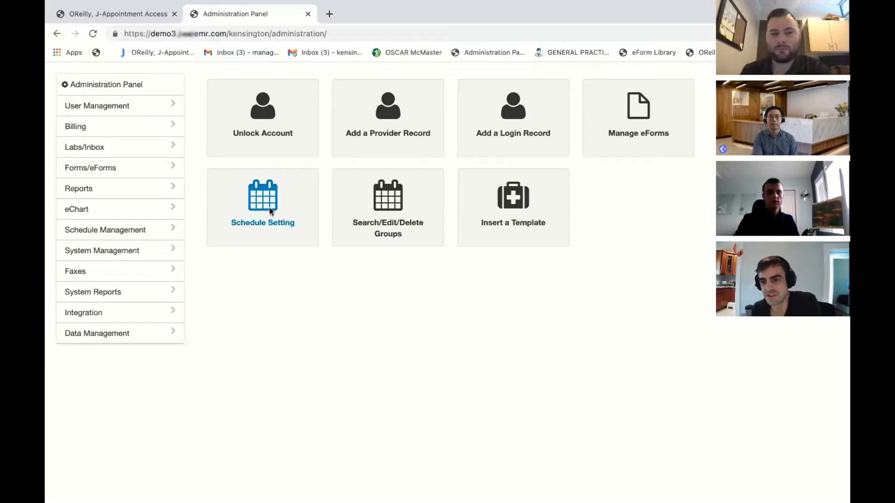
pyautogui.moveTo(262, 223)
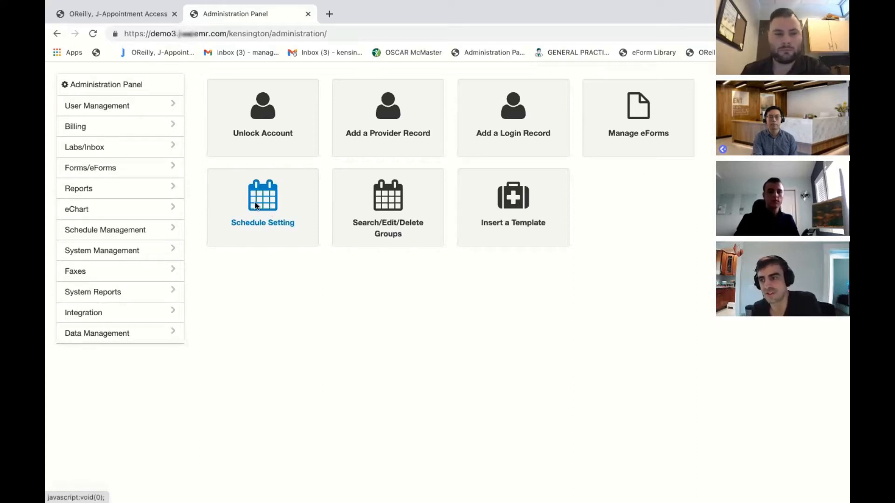
# - Browse the admin menus, then open Schedule Setting and the Template Code Setting link
pyautogui.click(97, 106)
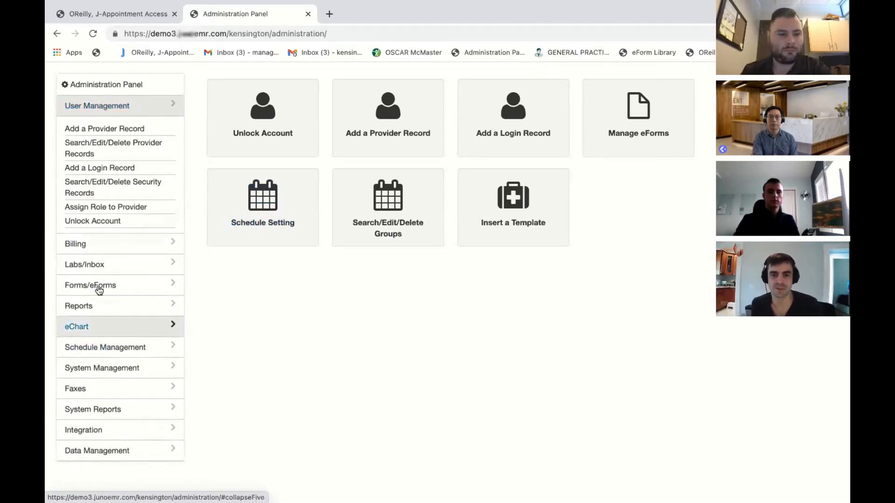
pyautogui.click(78, 189)
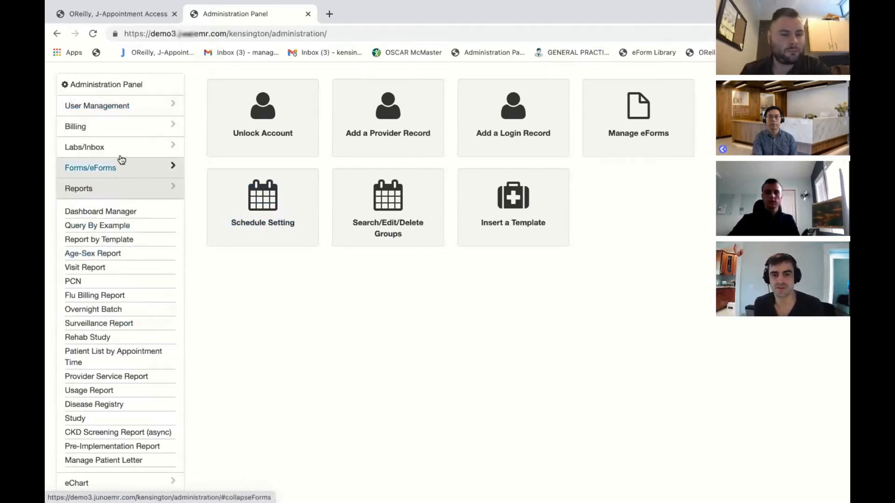
pyautogui.moveTo(262, 200)
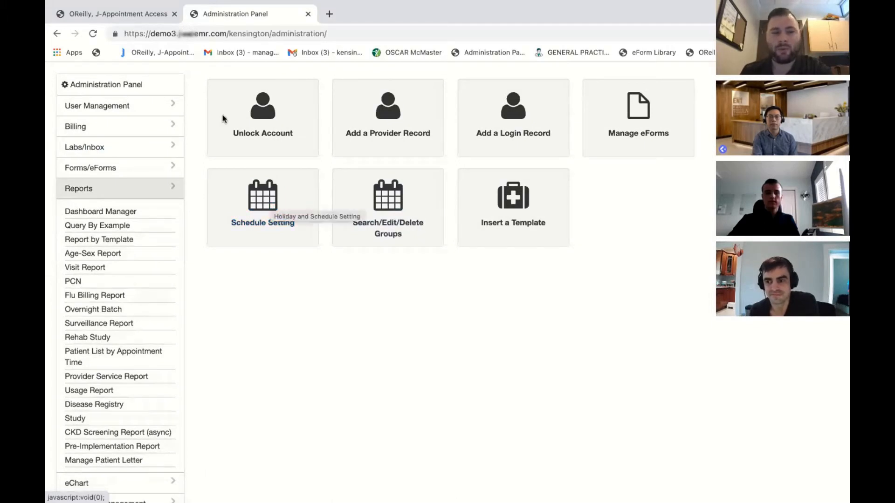
pyautogui.click(114, 13)
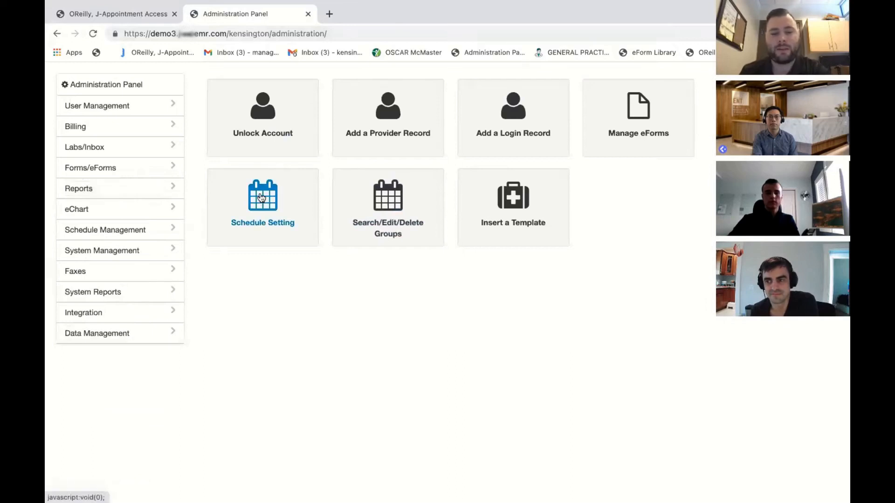
pyautogui.click(262, 206)
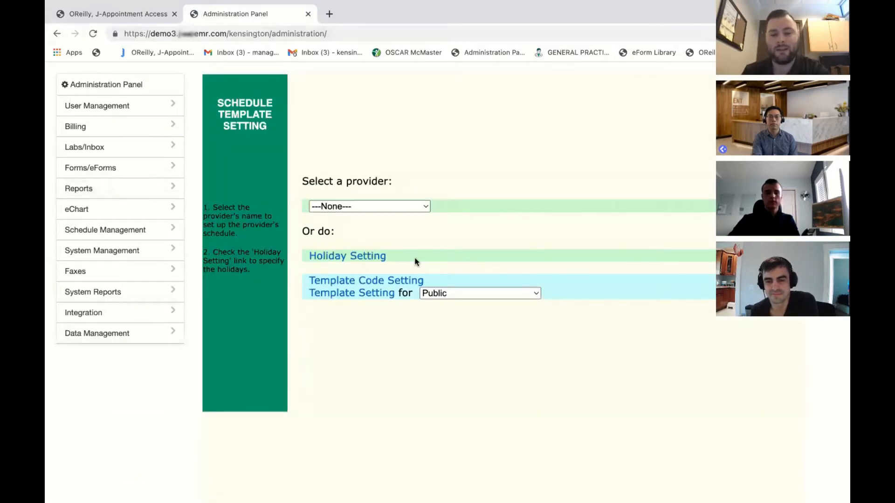
pyautogui.moveTo(417, 258)
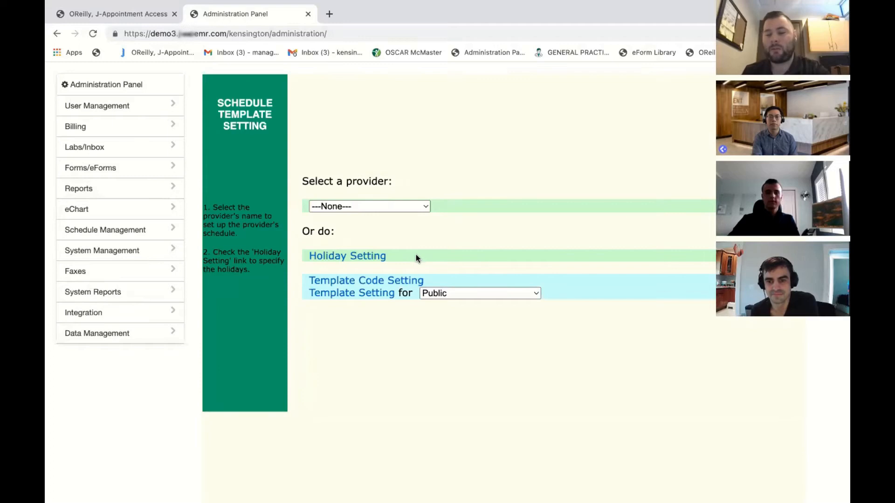
pyautogui.click(369, 206)
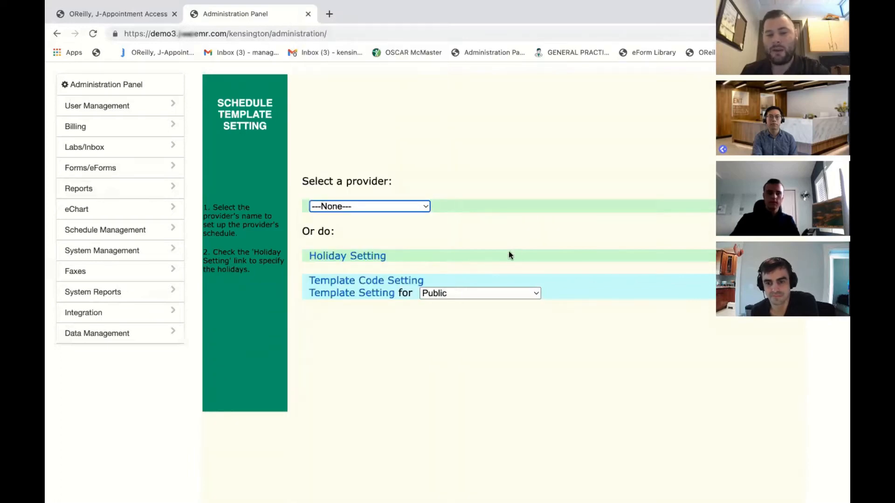
pyautogui.moveTo(351, 284)
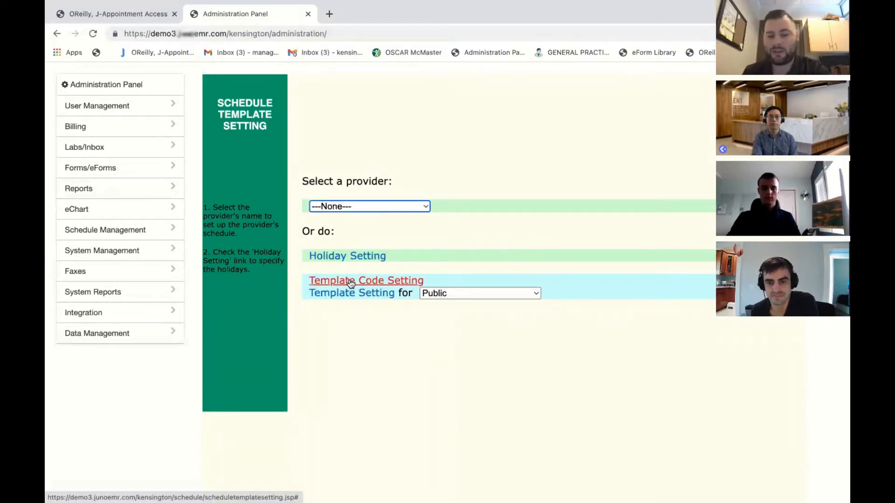
pyautogui.moveTo(337, 304)
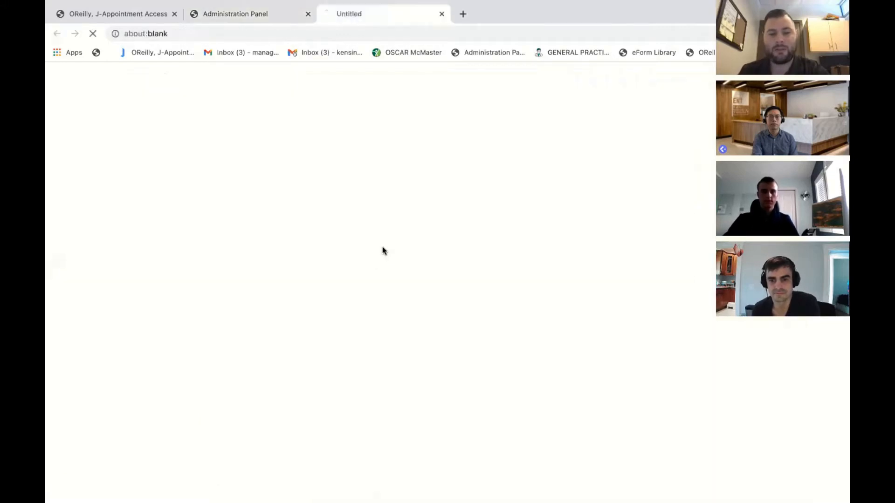
# - Add code W, '10 min prent', 10 minutes, with a colour and booking limit Off
pyautogui.click(390, 73)
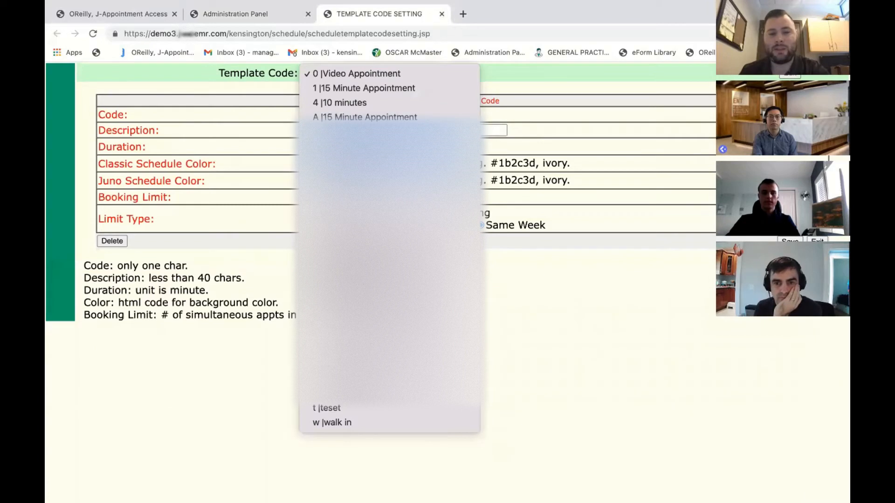
pyautogui.click(353, 73)
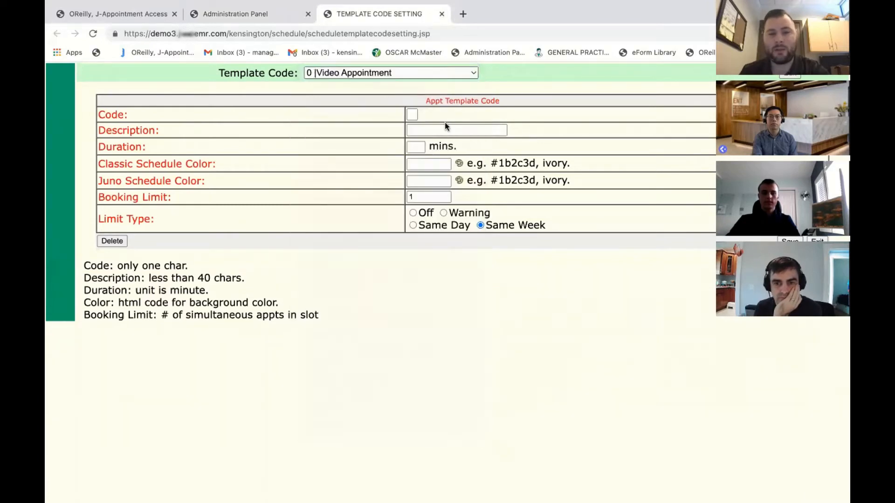
pyautogui.click(412, 114)
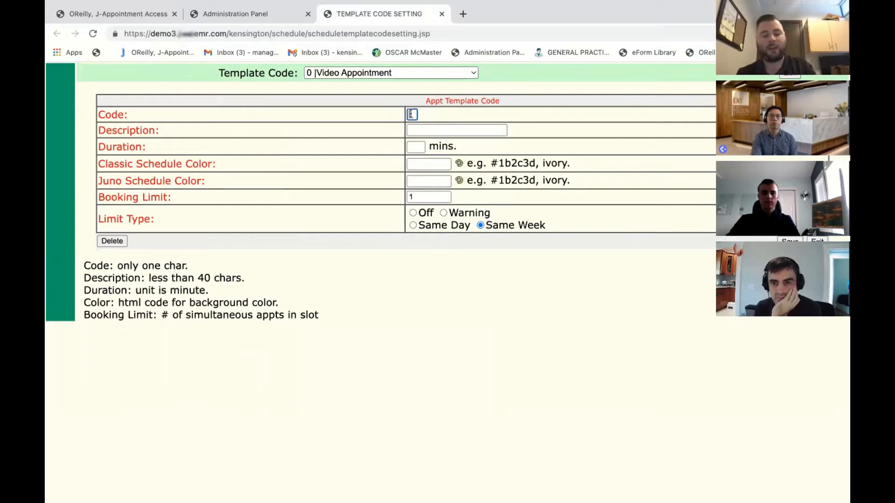
pyautogui.write('W')
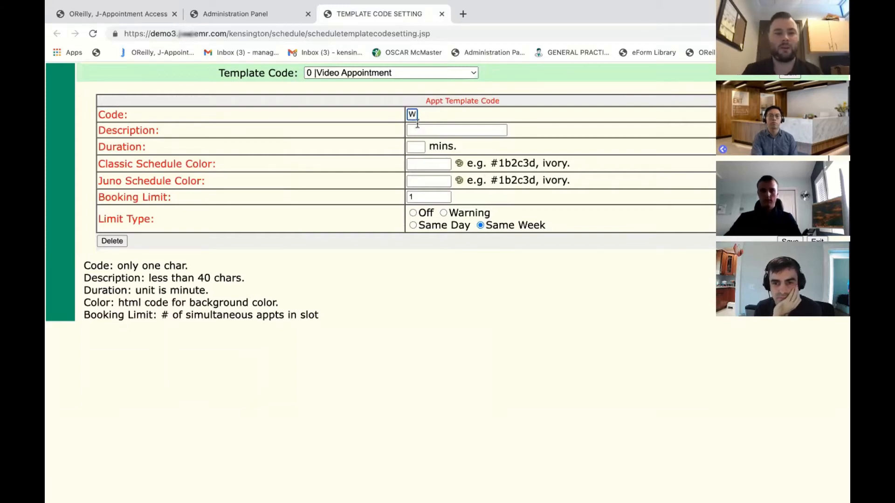
pyautogui.click(455, 130)
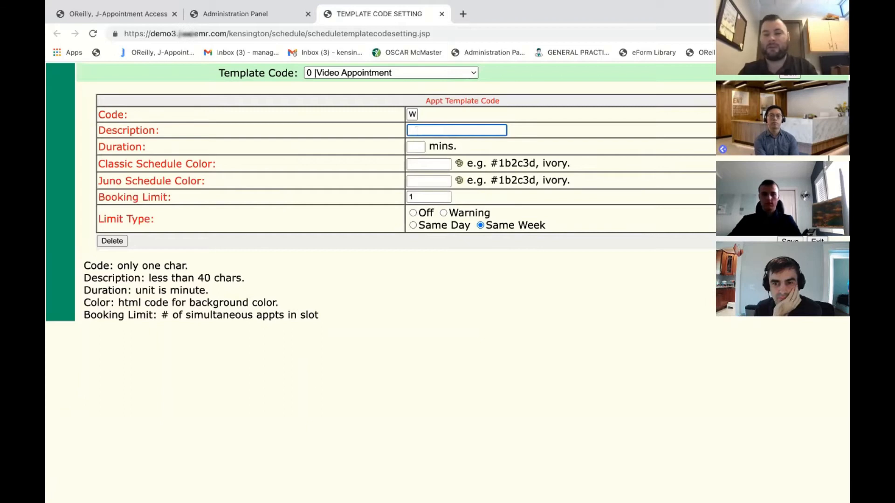
pyautogui.write('10 min prent')
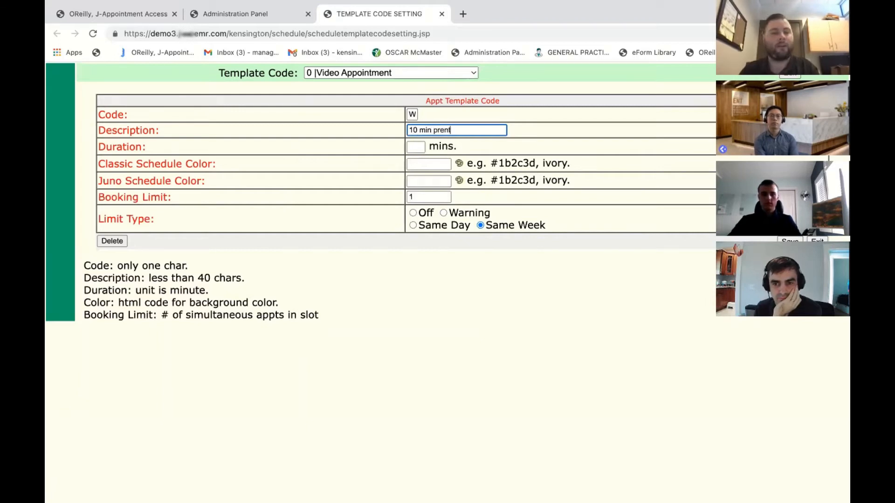
pyautogui.click(415, 146)
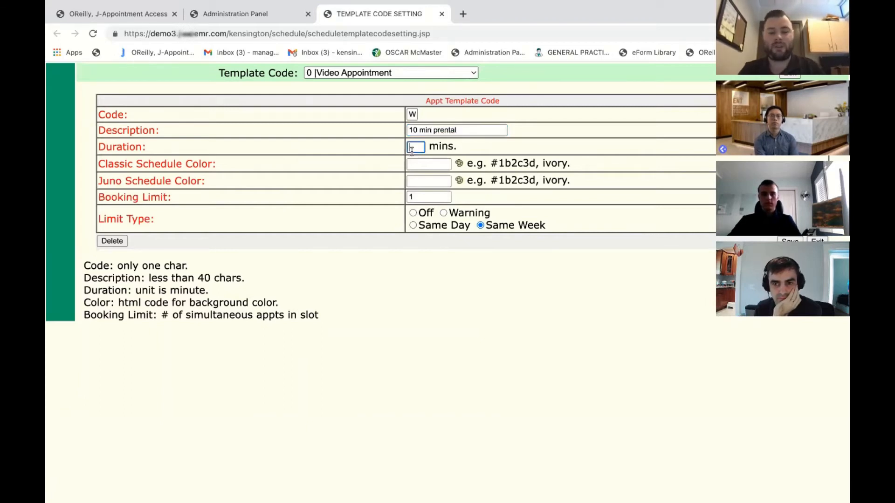
pyautogui.write('10')
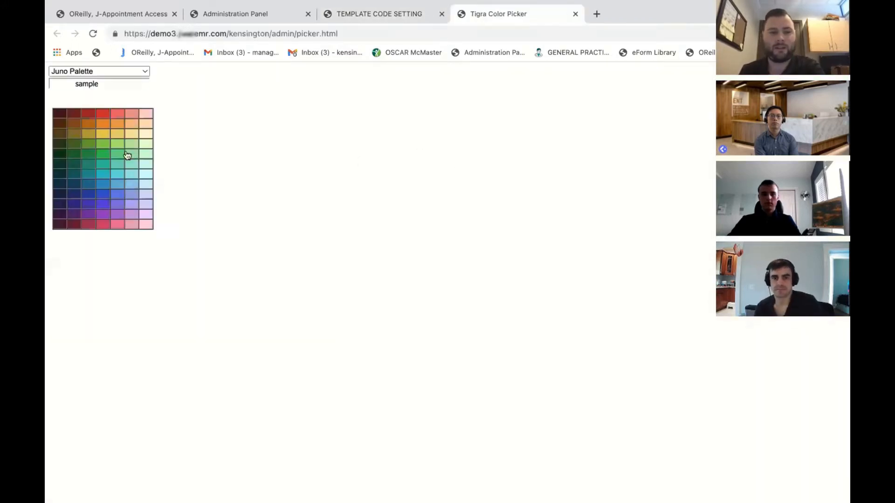
pyautogui.click(93, 149)
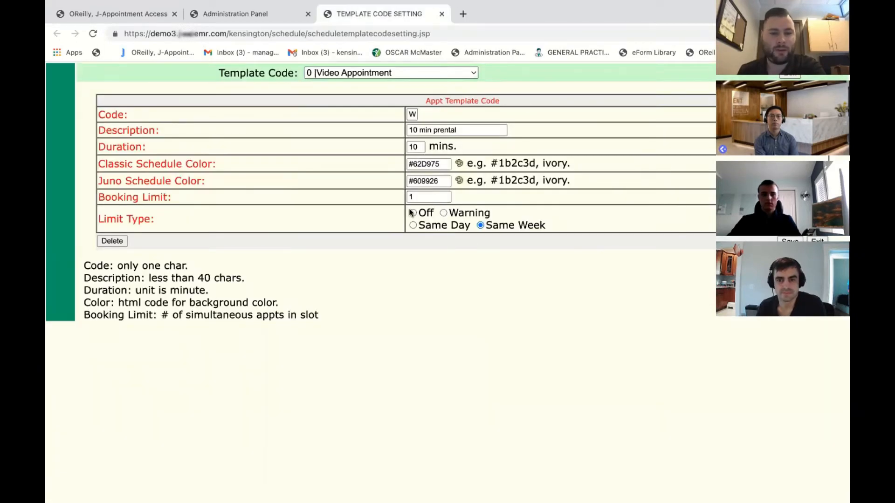
pyautogui.click(412, 213)
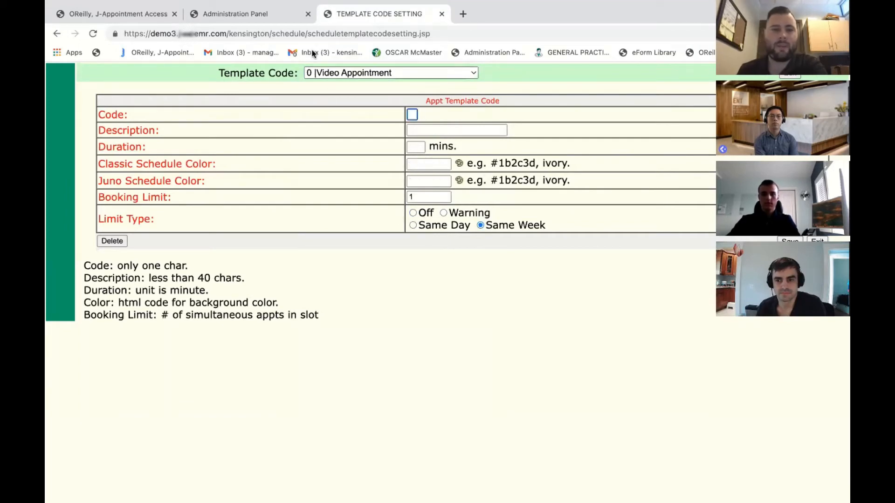
# - Return to Schedule Template Setting and keep Template Setting for on Public
pyautogui.click(249, 14)
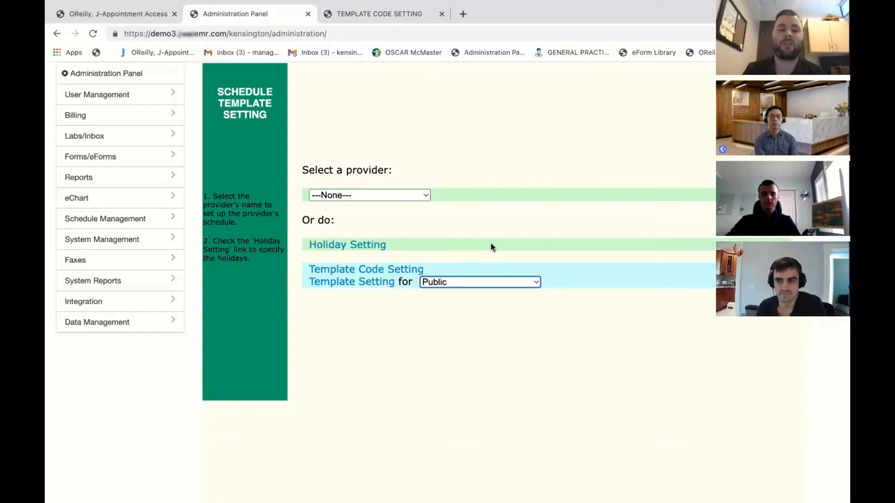
pyautogui.moveTo(486, 265)
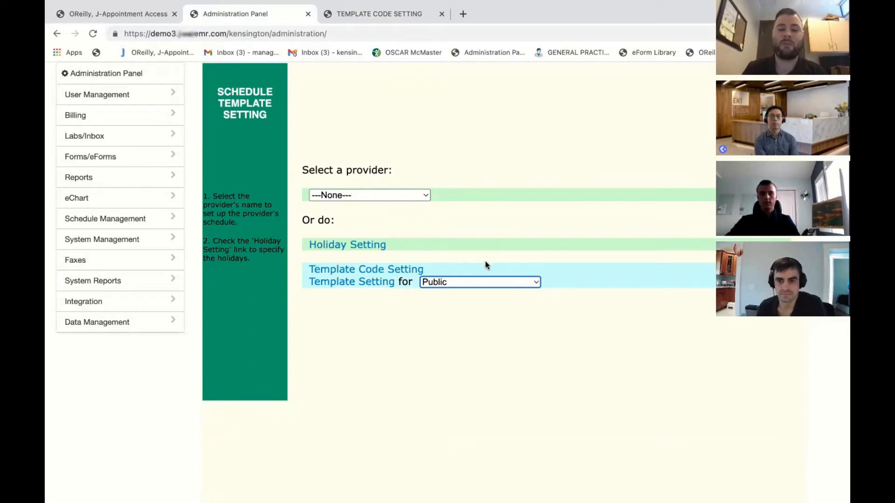
pyautogui.click(478, 282)
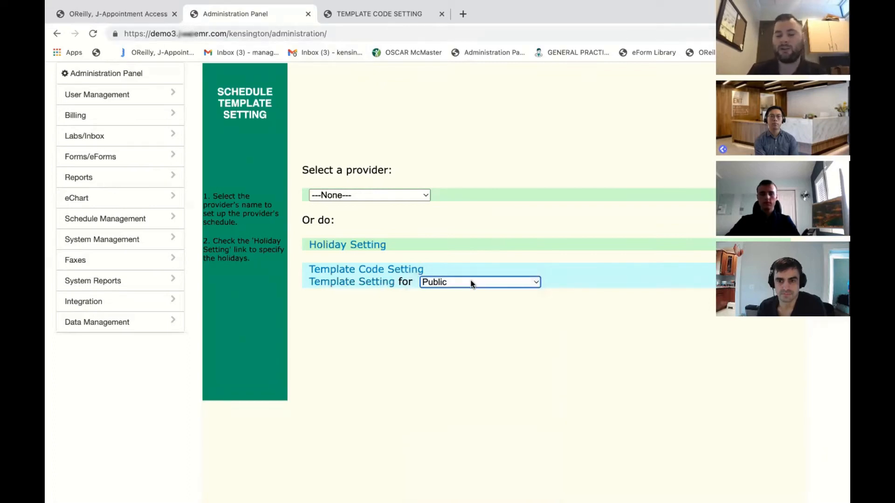
pyautogui.moveTo(415, 283)
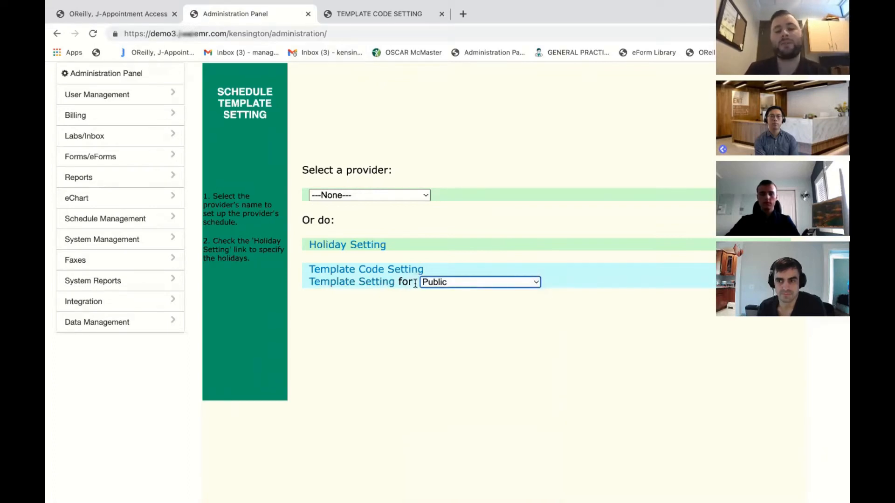
pyautogui.click(478, 281)
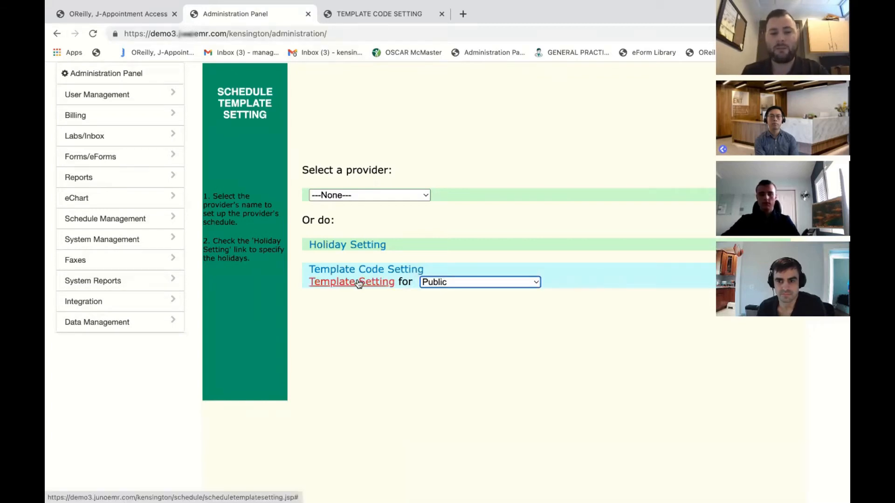
# - Open the Public day template page and name the template '9am - 1pm 10min'
pyautogui.click(351, 282)
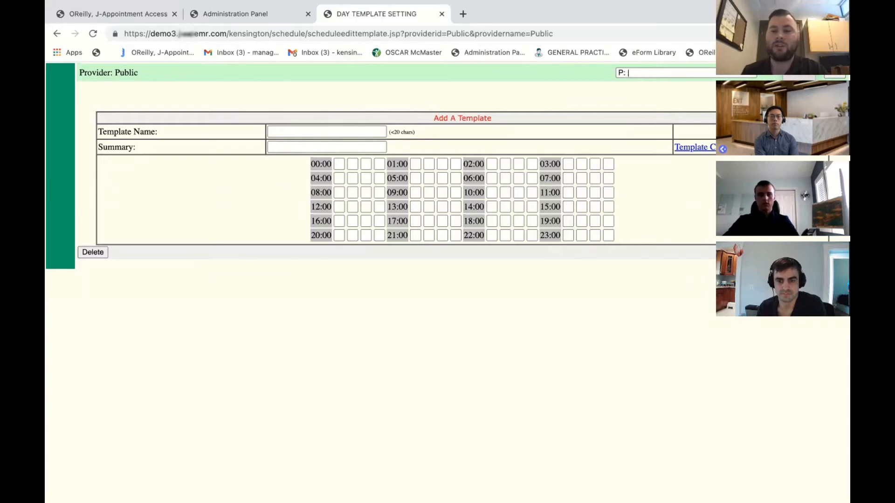
pyautogui.click(796, 96)
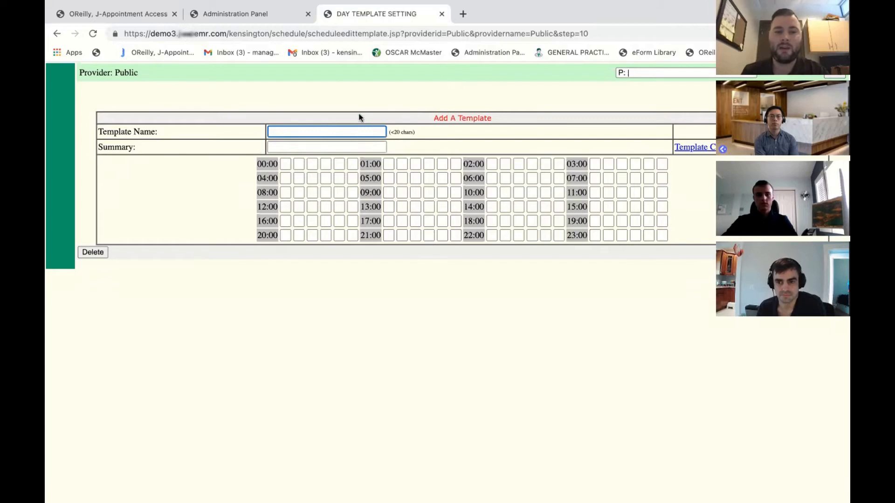
pyautogui.moveTo(340, 131)
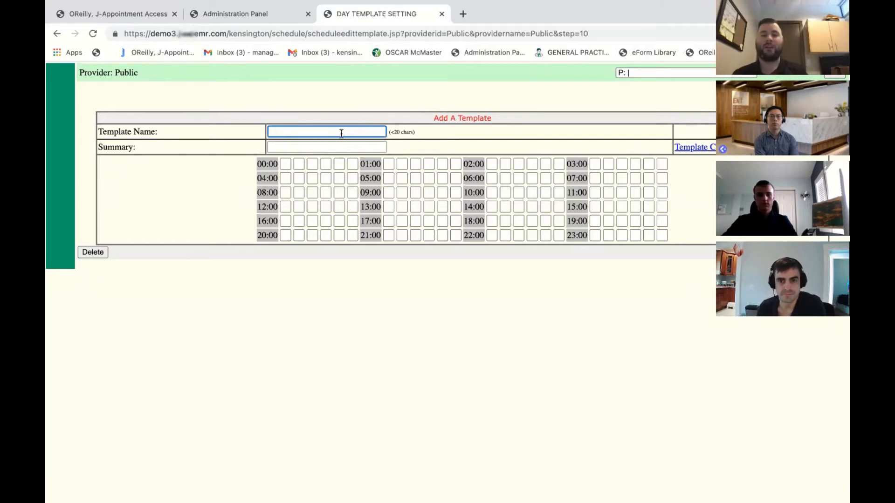
pyautogui.write('Shi')
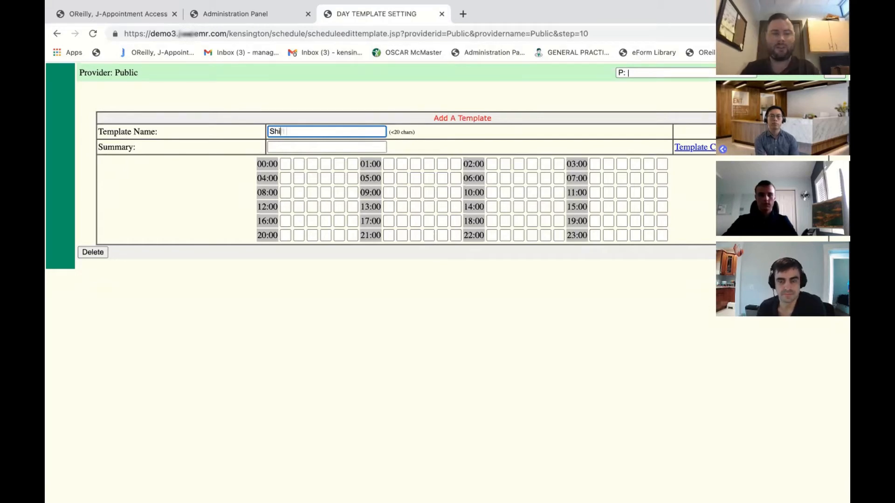
pyautogui.write('ft 9am - 1pm')
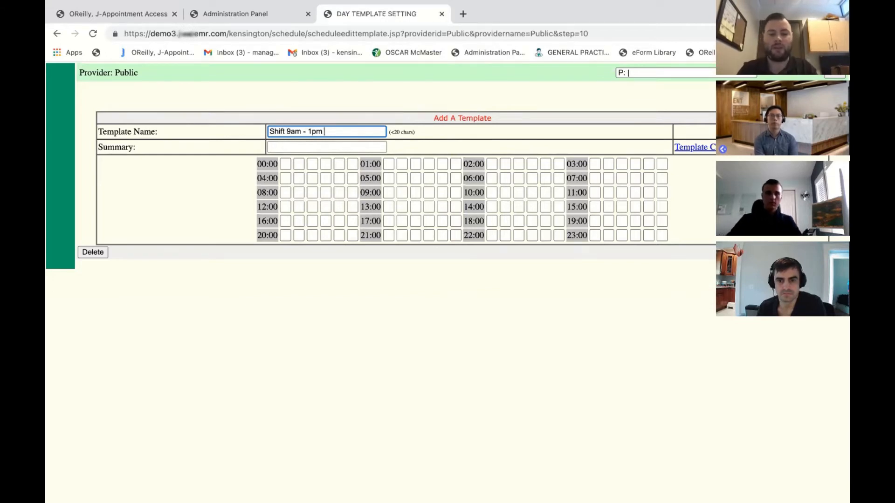
pyautogui.write('10')
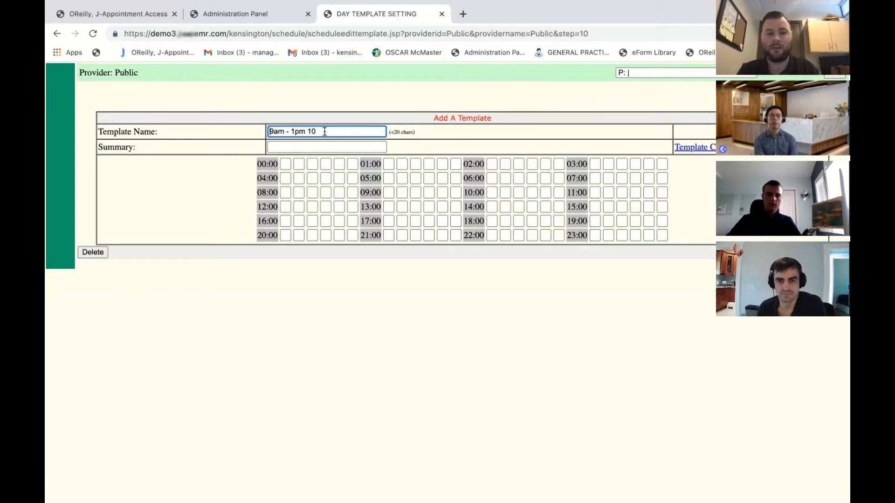
pyautogui.write('min')
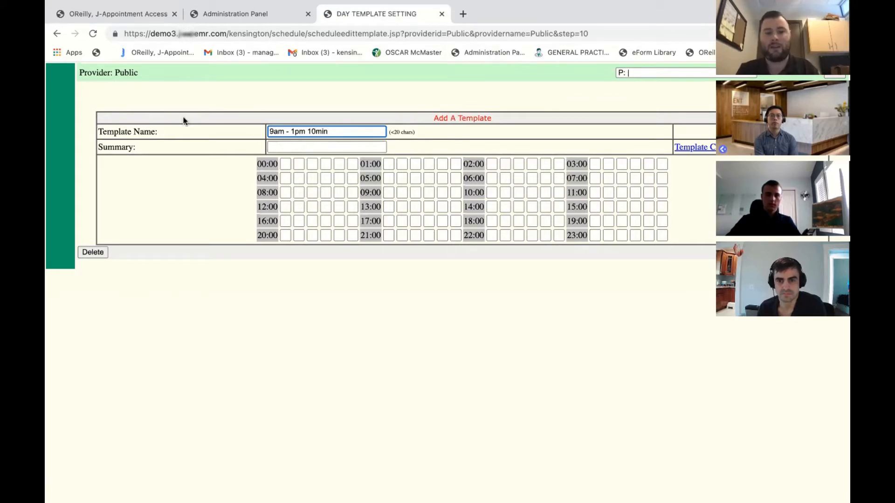
# - Enter summary '9am - 1pm 10min' and fill the 9:00–12:50 slots with W
pyautogui.write('9am - 1pm 10min')
pyautogui.click(545, 192)
pyautogui.write('W')
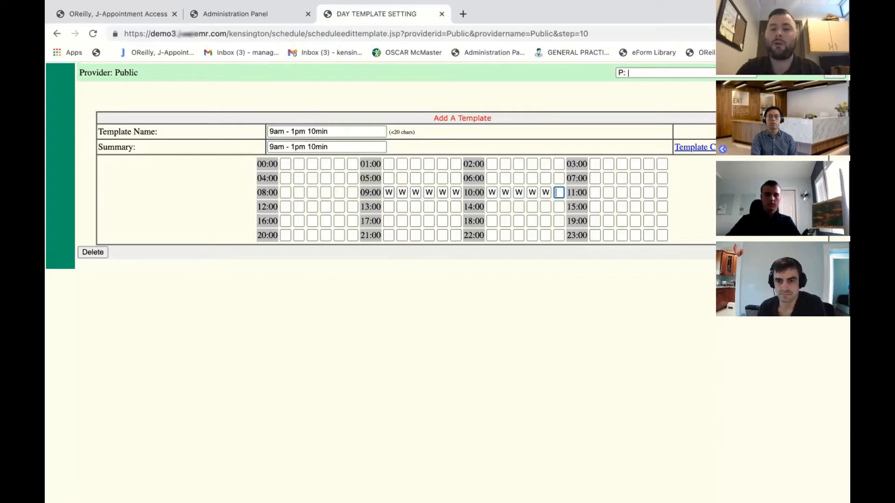
pyautogui.click(661, 192)
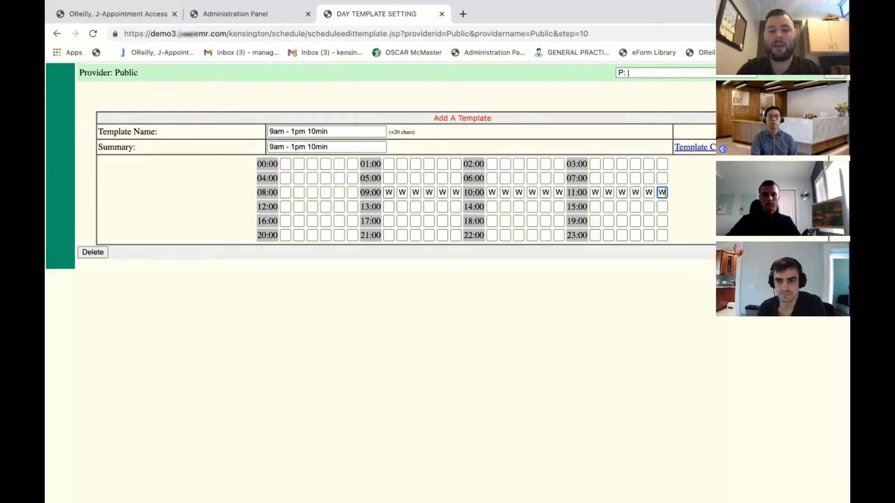
pyautogui.click(352, 206)
pyautogui.write('W')
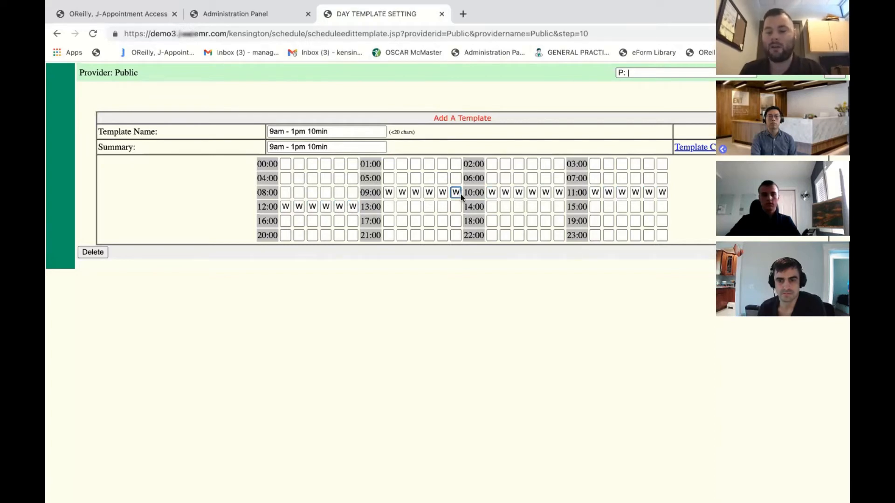
pyautogui.click(428, 192)
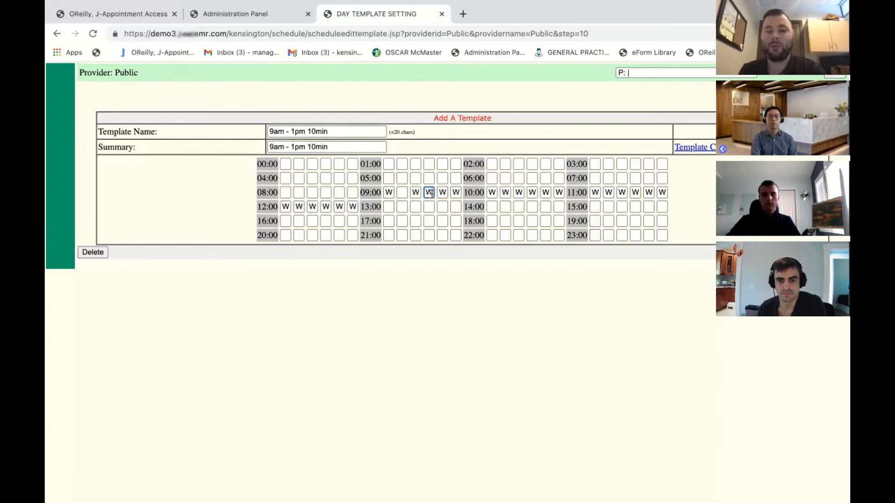
pyautogui.click(402, 192)
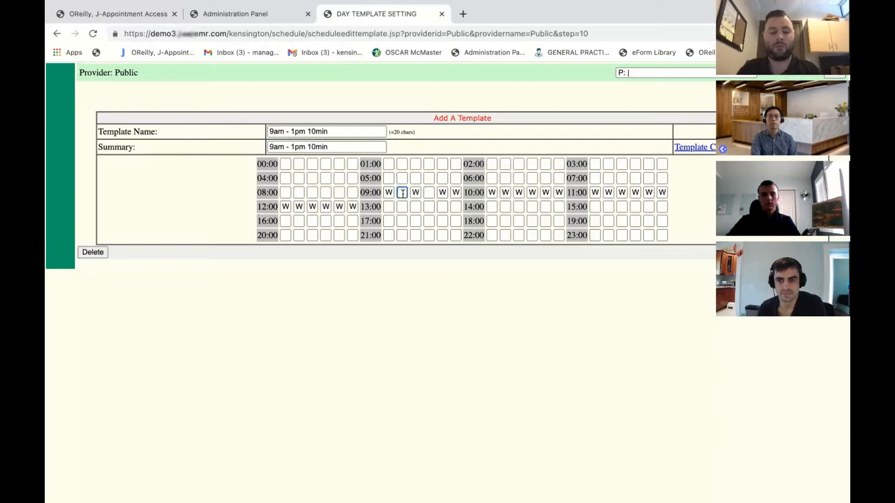
pyautogui.click(428, 192)
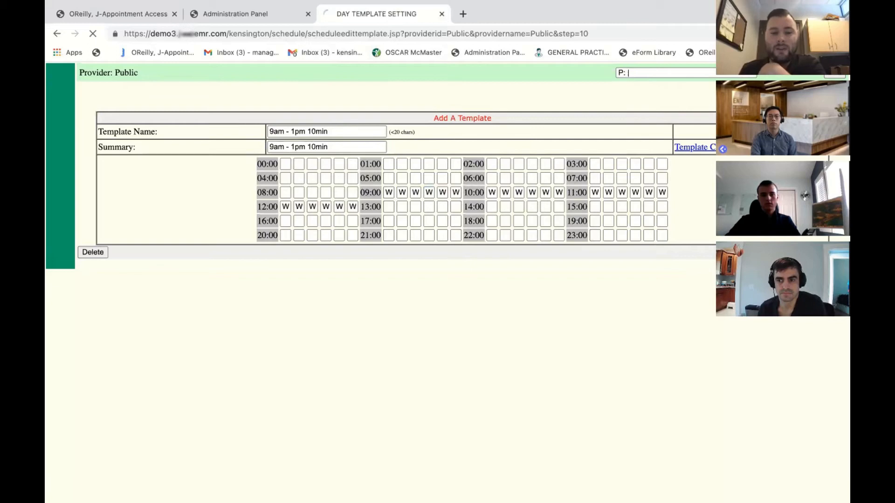
# - Load the saved '9am - 1pm 10min' template, then return to Desk, Front's schedule setup
pyautogui.click(662, 72)
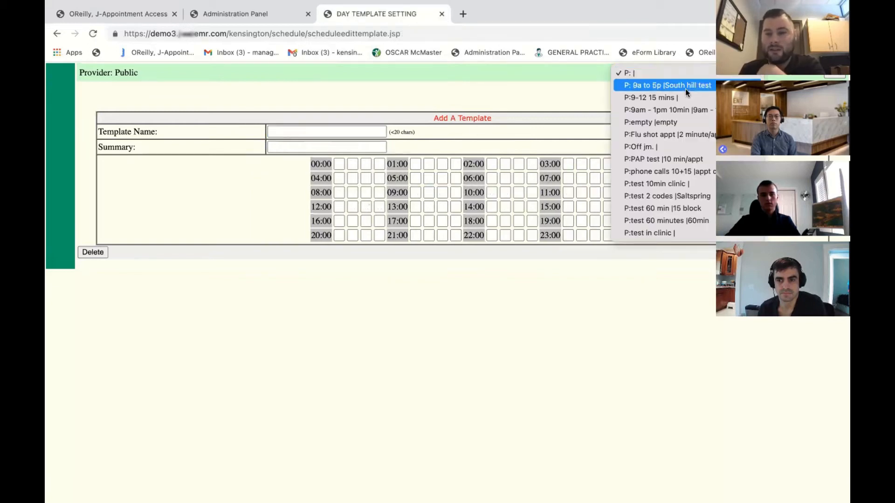
pyautogui.click(668, 110)
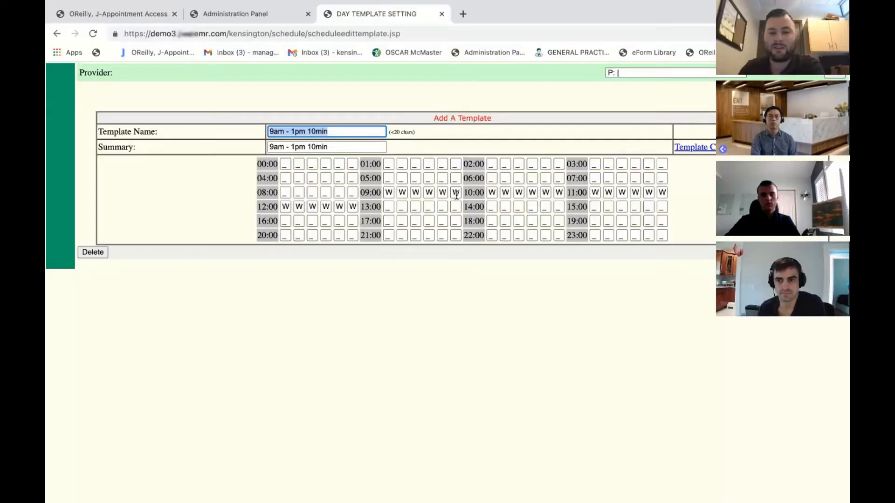
pyautogui.click(257, 33)
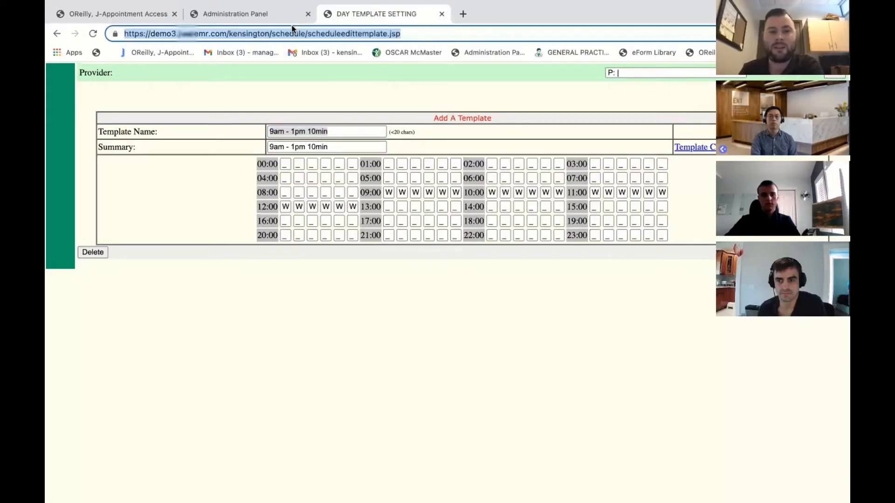
pyautogui.click(234, 14)
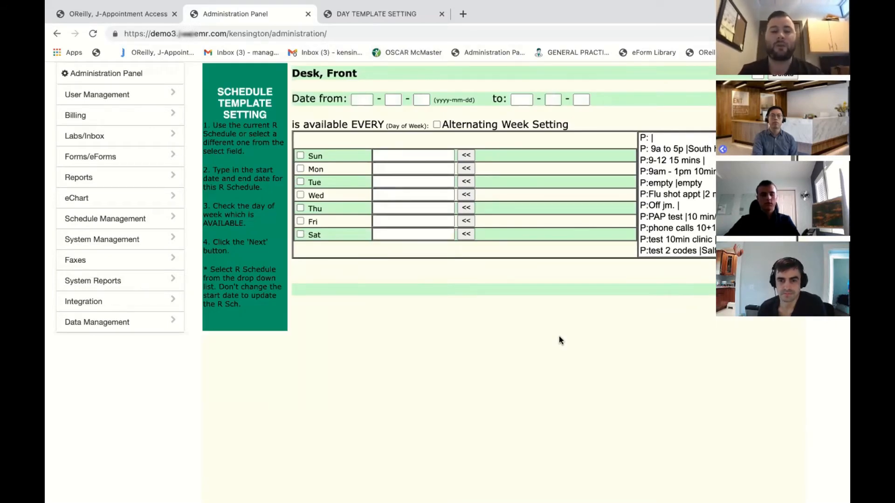
# - Set the schedule date range from 2022-01-01 to 2022-12-31
pyautogui.click(363, 99)
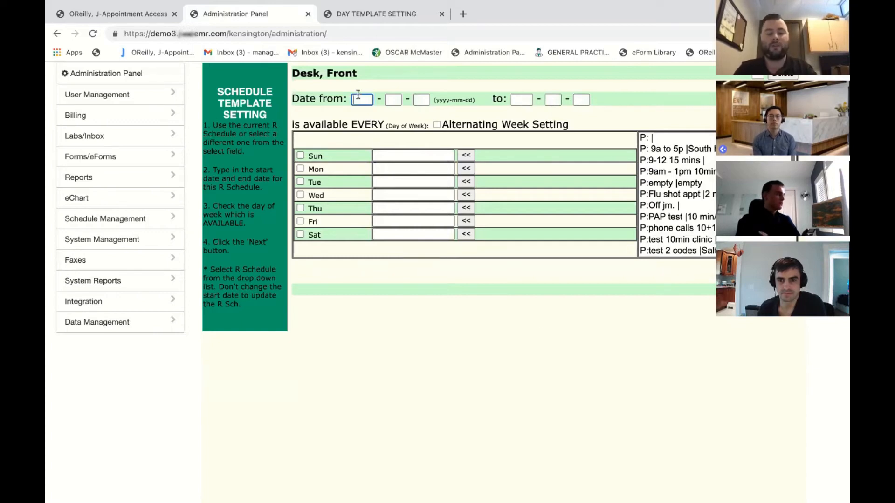
pyautogui.write('2022')
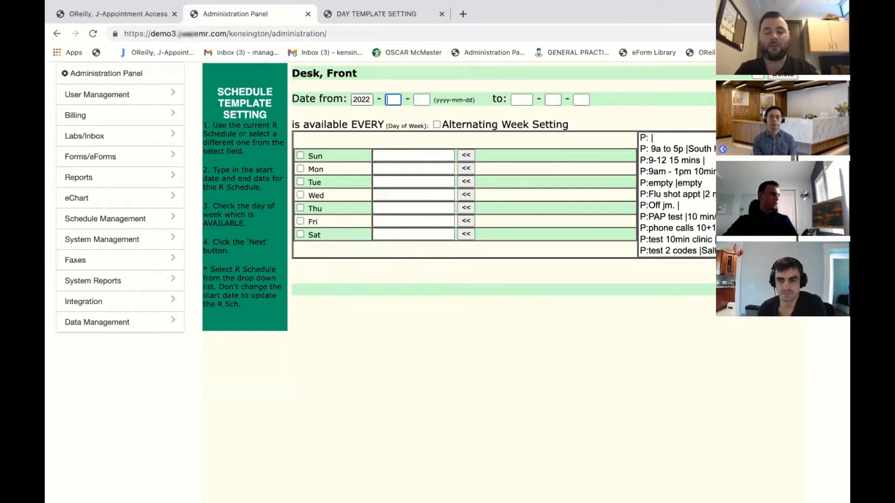
pyautogui.write('01')
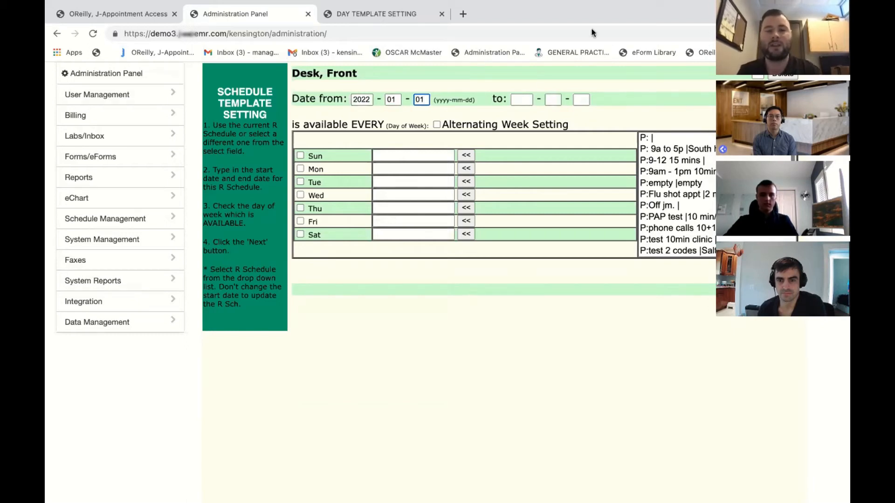
pyautogui.click(521, 99)
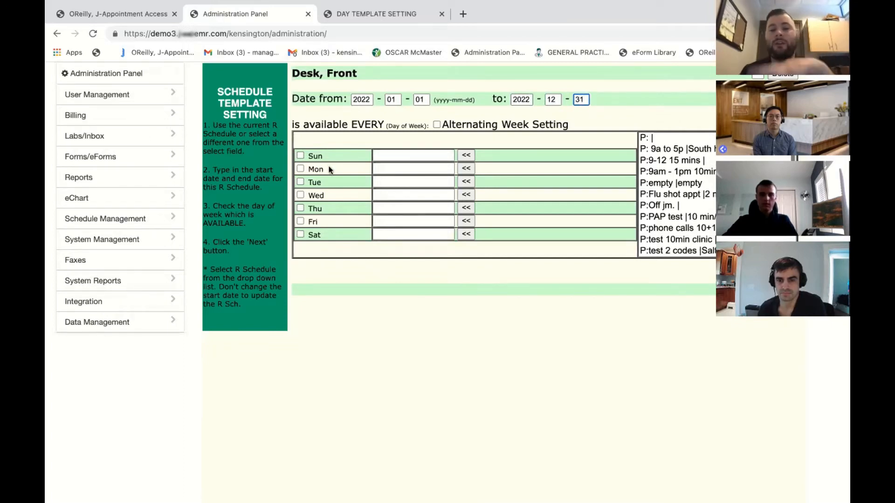
# - Tick Monday through Friday and assign the '9am - 1pm 10min' template to each
pyautogui.click(300, 169)
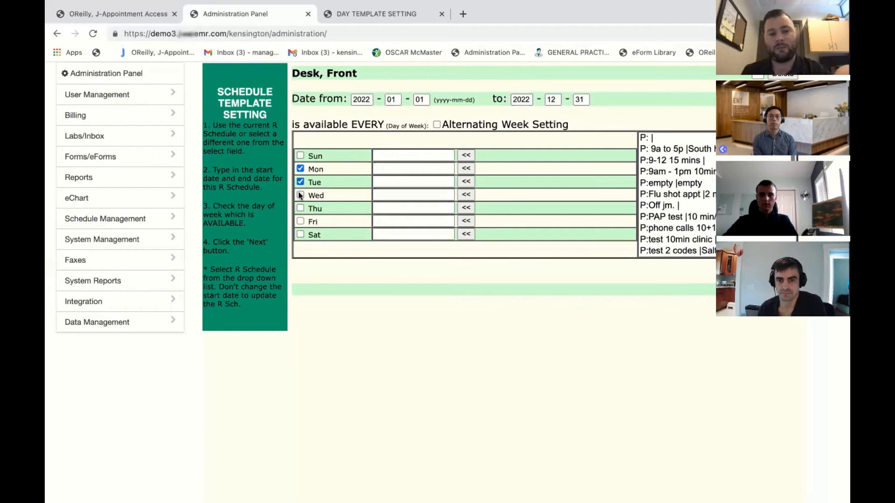
pyautogui.click(300, 208)
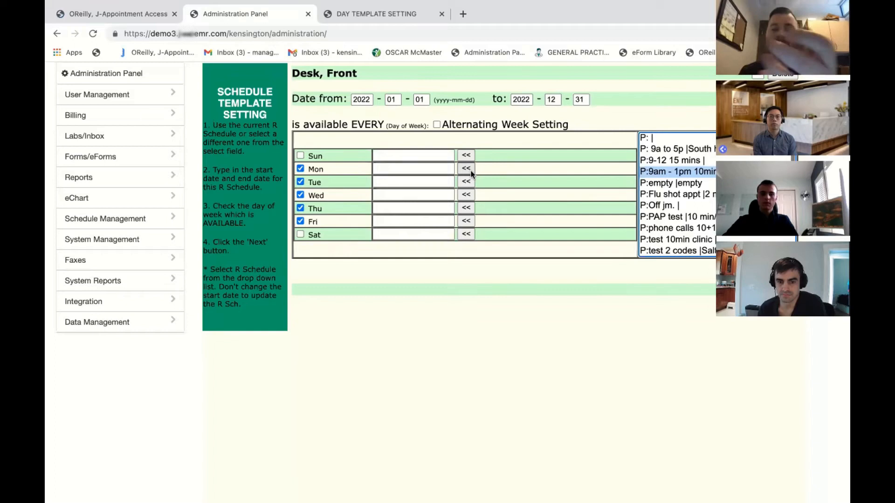
pyautogui.click(466, 168)
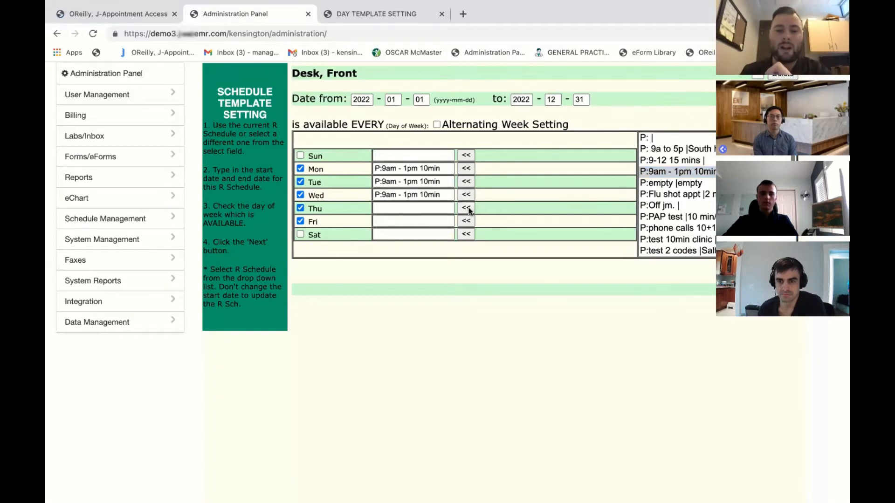
pyautogui.click(466, 208)
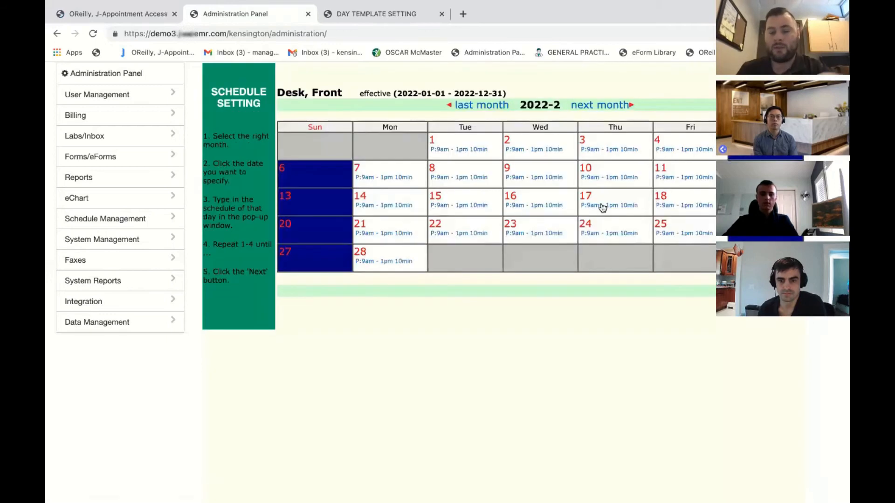
pyautogui.moveTo(599, 105)
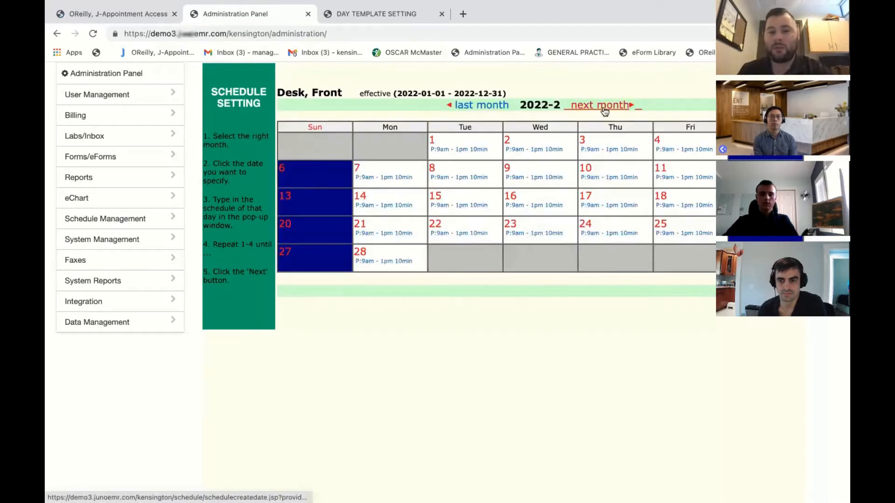
# - Page to March and back to February to review the weekday template
pyautogui.click(598, 105)
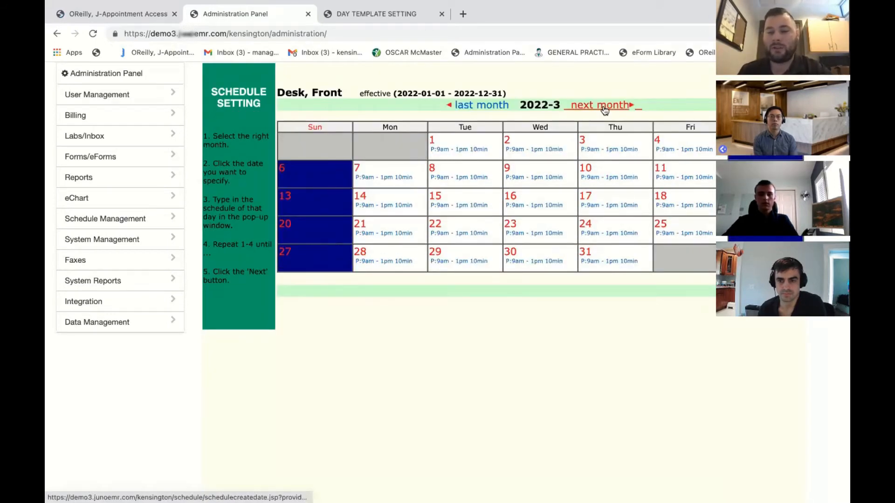
pyautogui.click(600, 105)
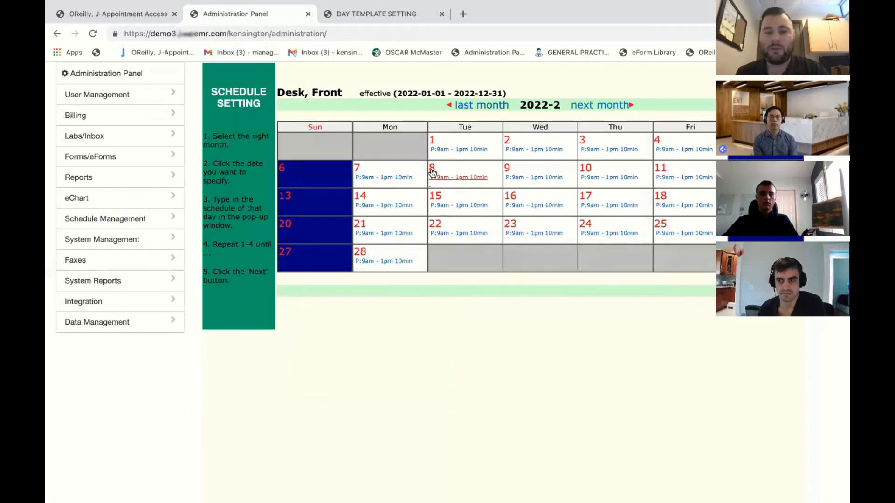
pyautogui.moveTo(440, 198)
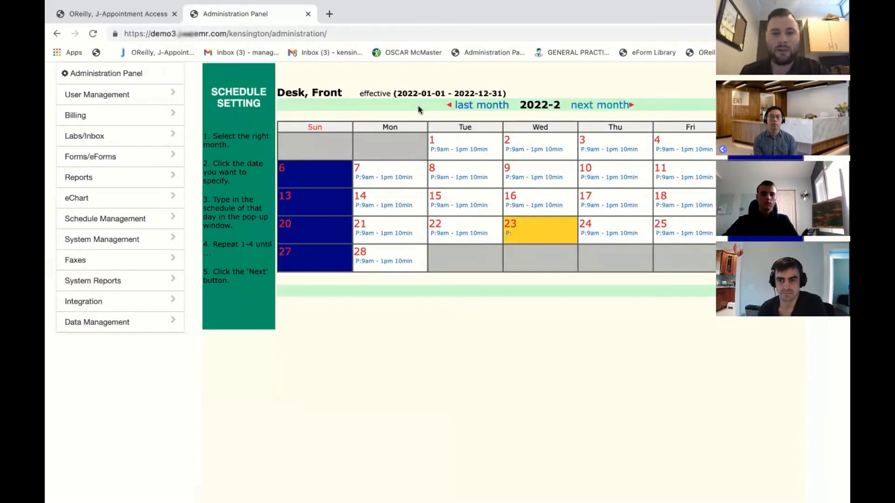
pyautogui.moveTo(511, 223)
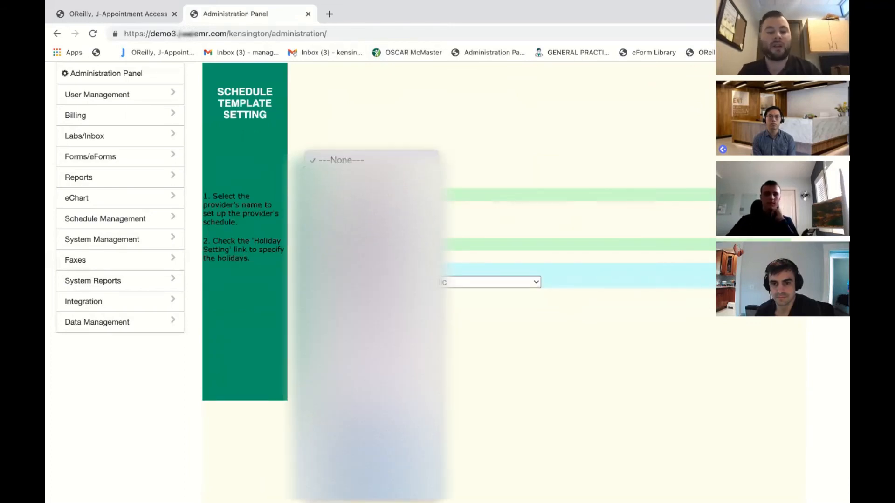
# - Open Desk, Front's schedule and page through March to check the Fridays off
pyautogui.click(488, 282)
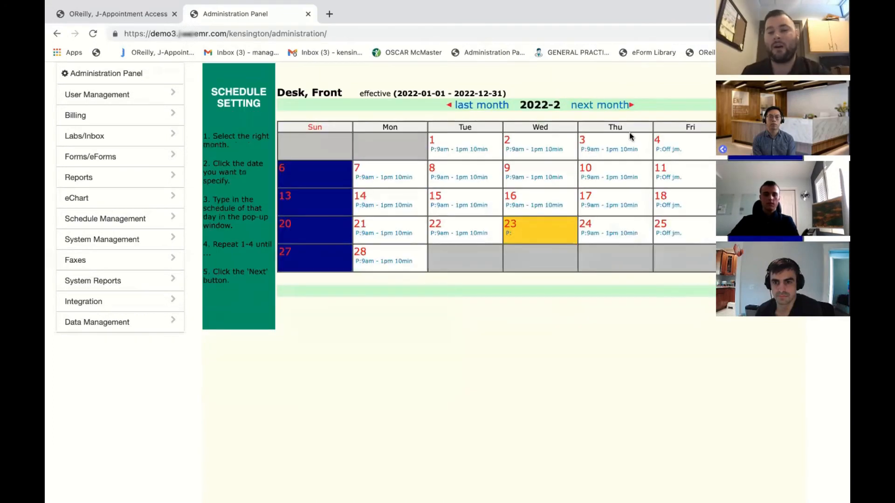
pyautogui.click(598, 105)
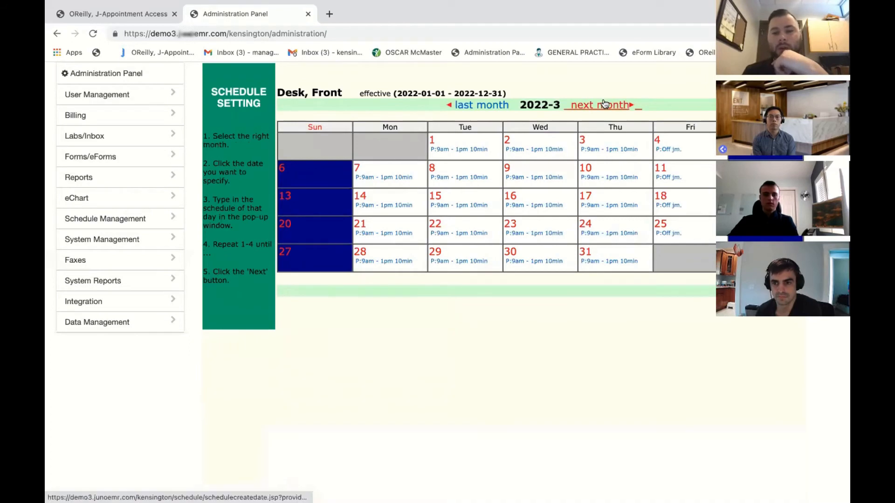
pyautogui.click(597, 105)
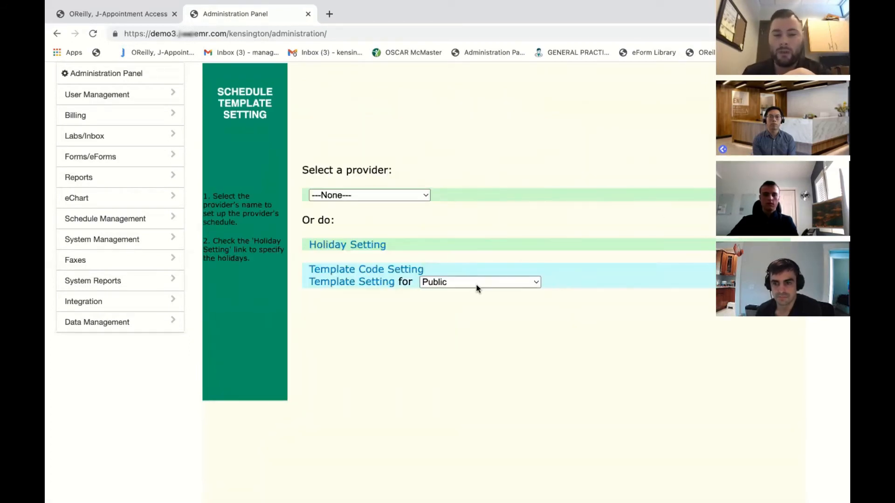
# - Choose Desk, Front and open its day template page with a 15-minute slot length
pyautogui.click(478, 282)
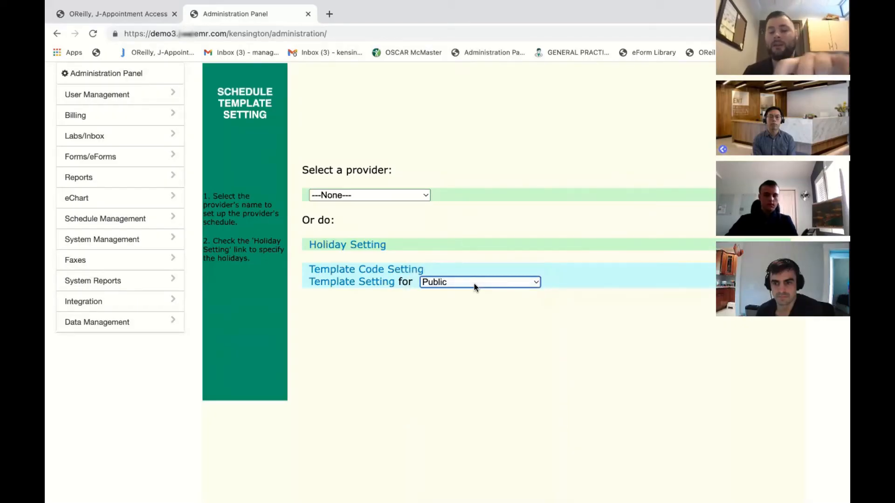
pyautogui.click(478, 282)
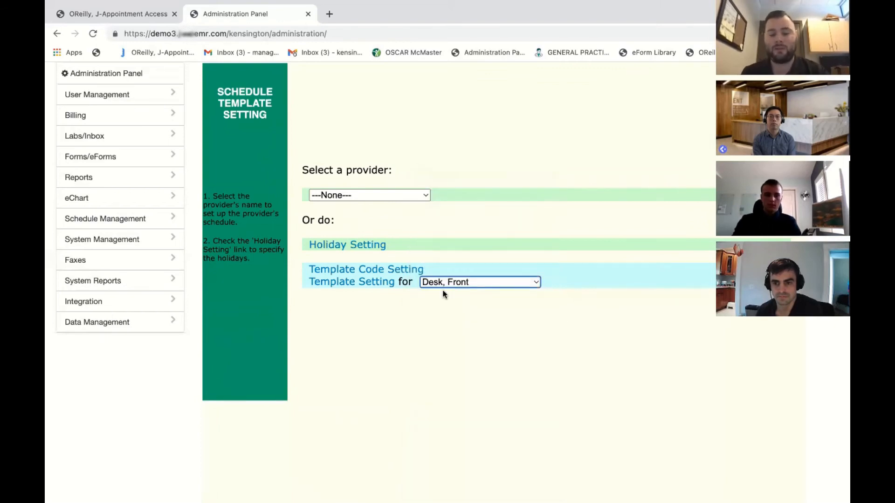
pyautogui.moveTo(457, 282)
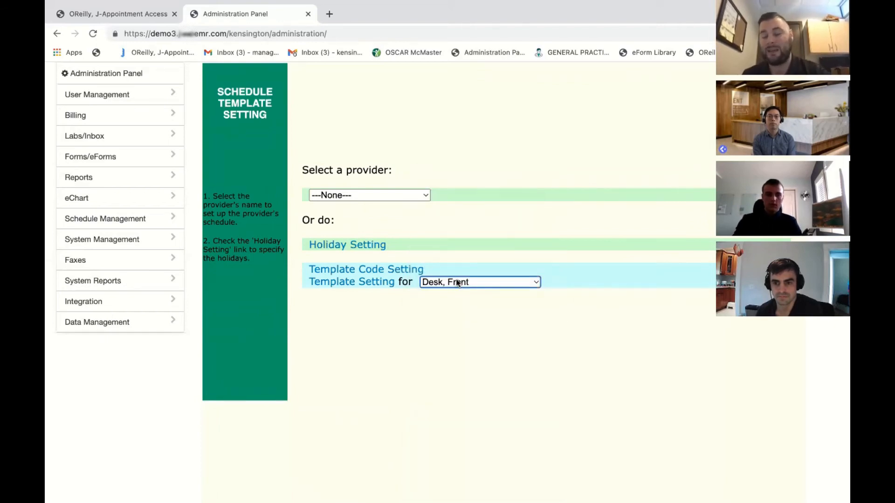
pyautogui.click(351, 281)
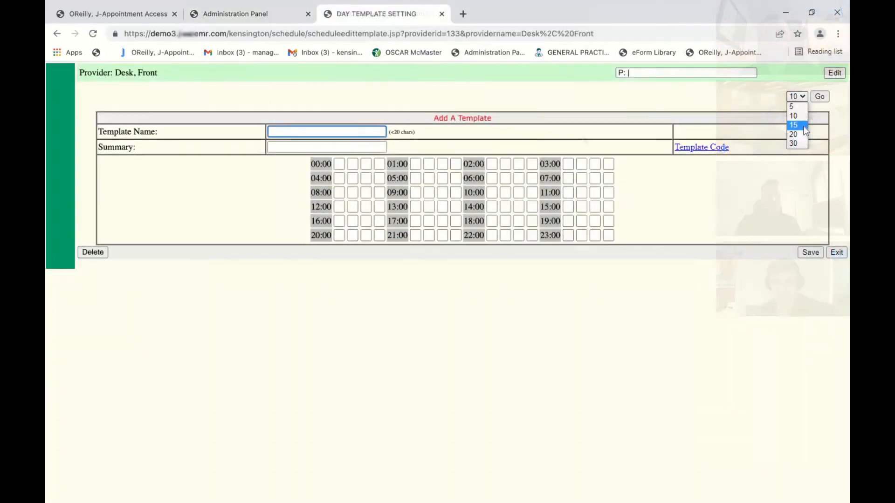
pyautogui.click(792, 116)
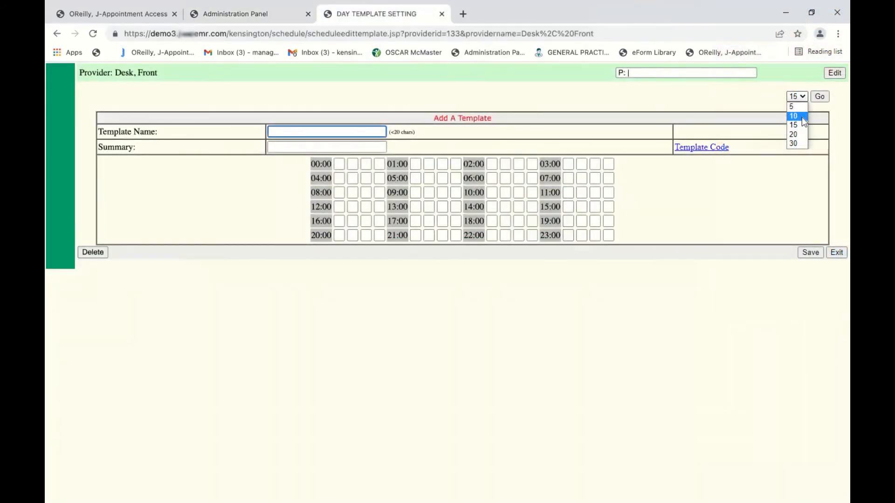
# - Name the template and summary '12-5PM 10Min' and fill the afternoon slots with W
pyautogui.click(792, 116)
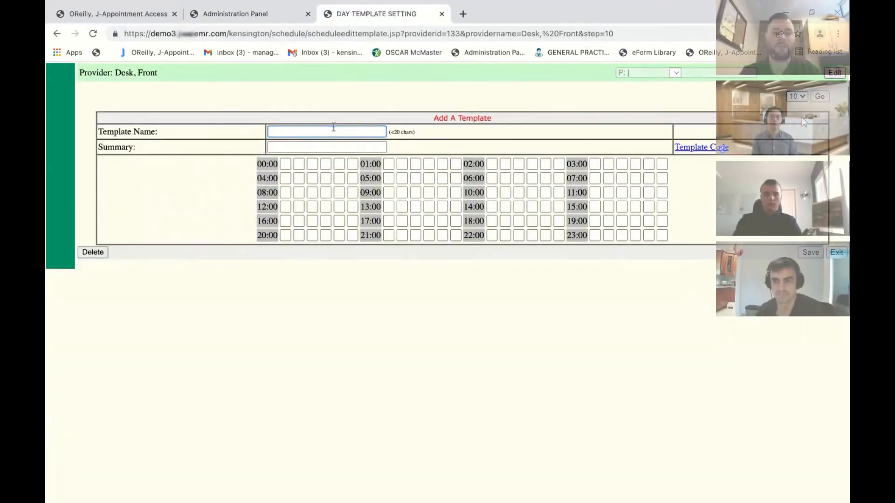
pyautogui.write('12-5')
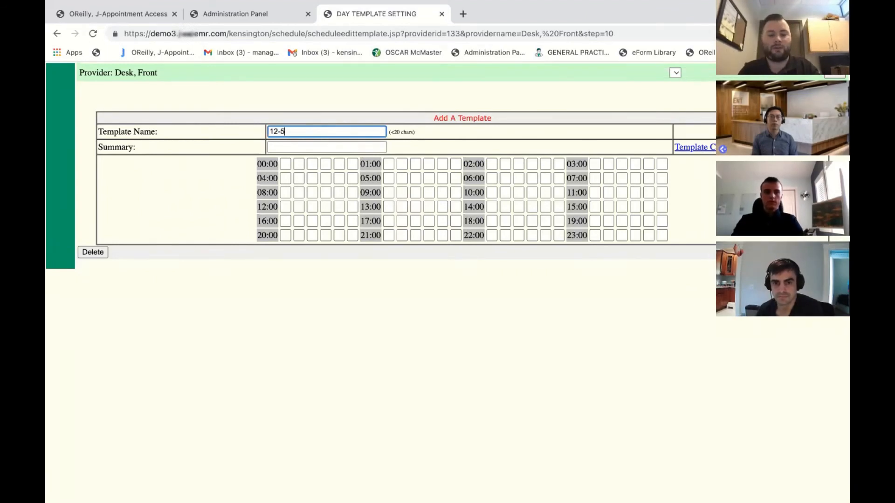
pyautogui.write('PM 1-')
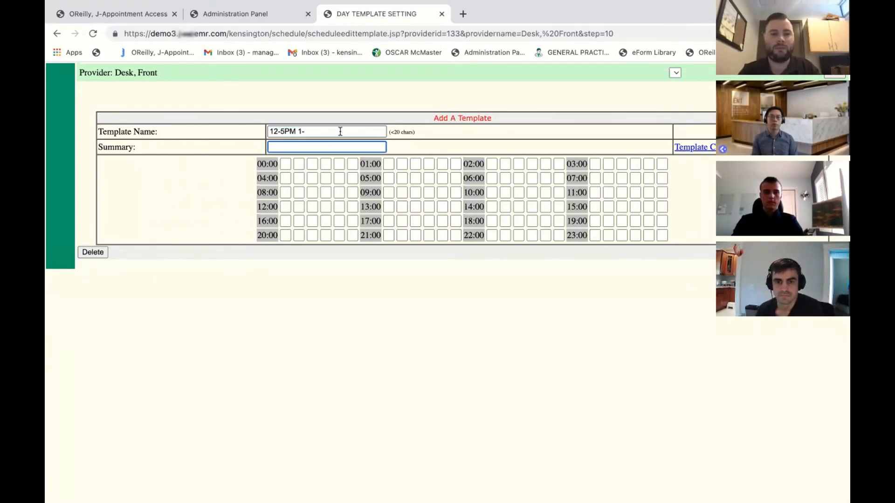
pyautogui.write('10,')
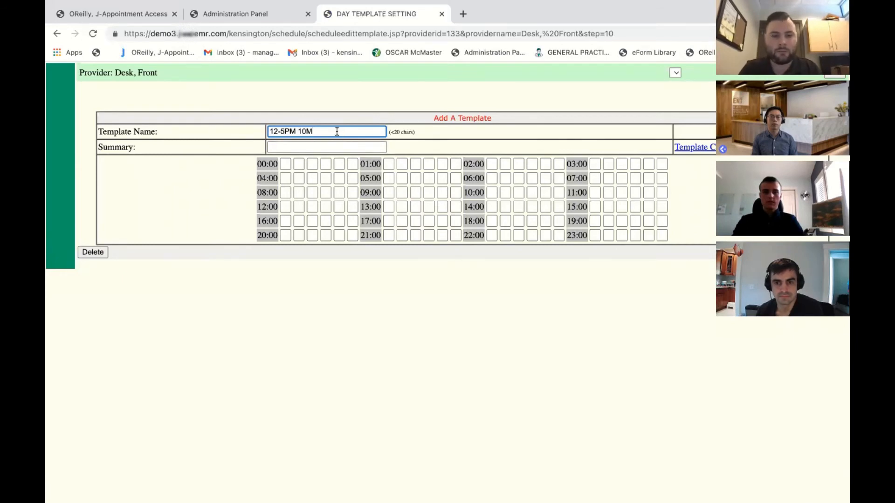
pyautogui.write('in')
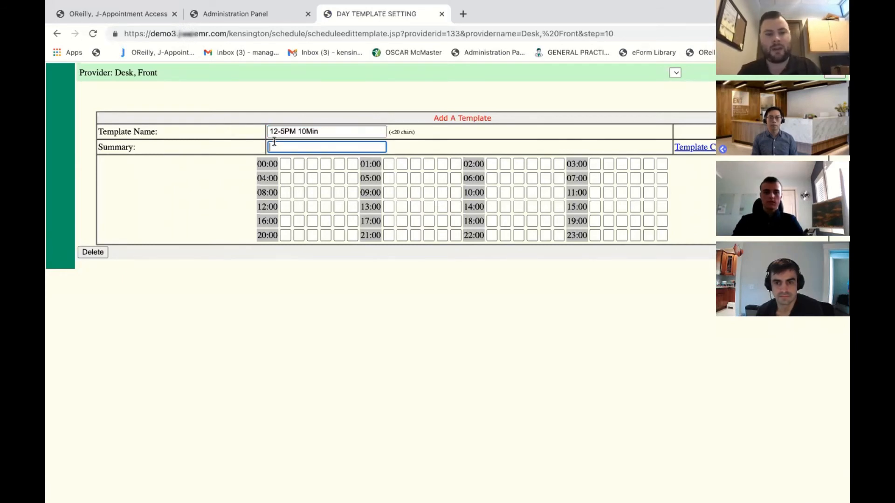
pyautogui.write('12-5PM 10Min')
pyautogui.click(326, 221)
pyautogui.write('W')
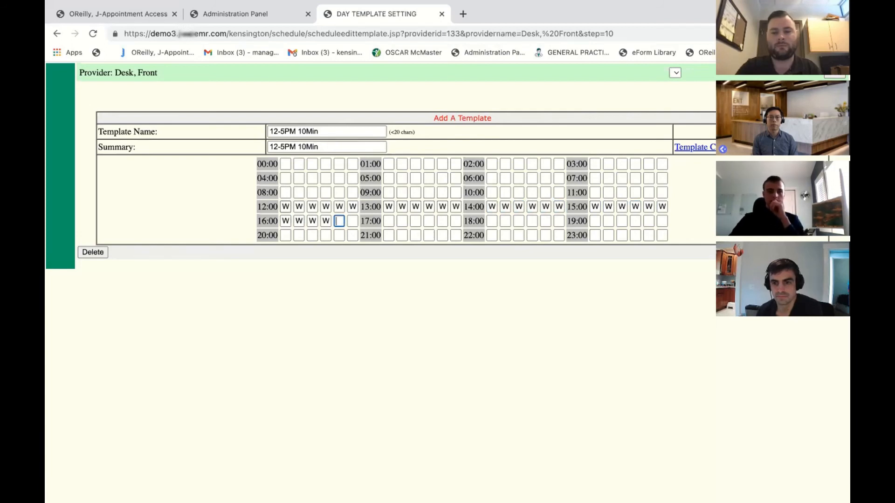
pyautogui.click(352, 221)
pyautogui.write('W')
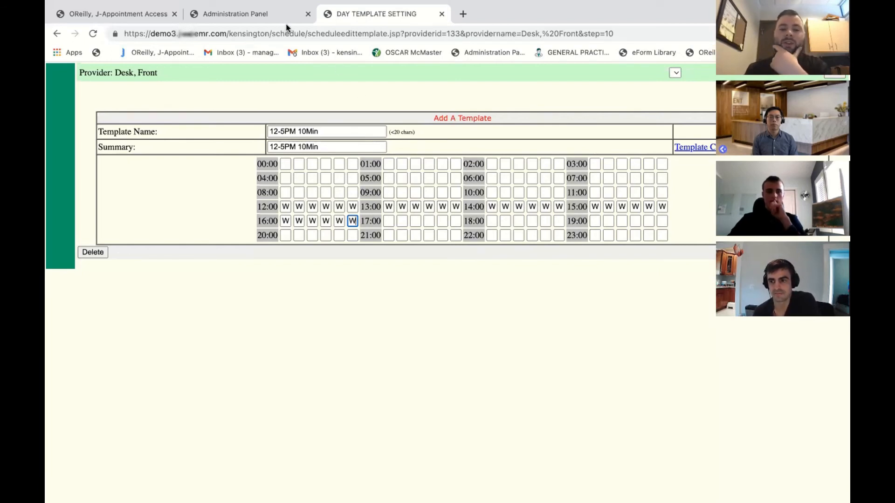
pyautogui.moveTo(332, 75)
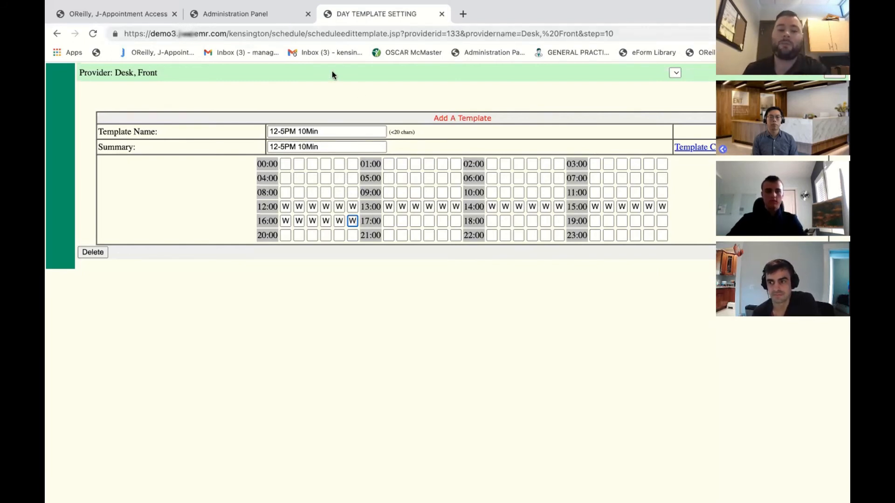
# - From the Administration Panel's Template Code Setting, select the '1 | 15 Minute Appointment' code
pyautogui.click(234, 13)
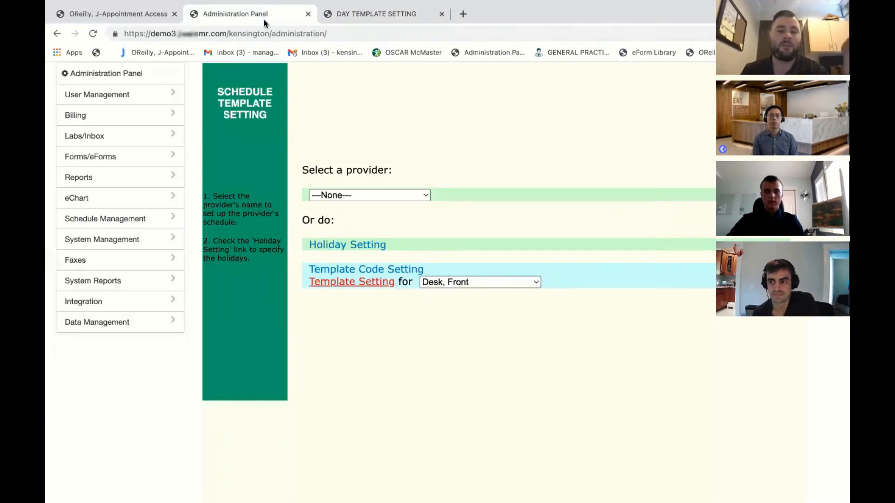
pyautogui.click(365, 269)
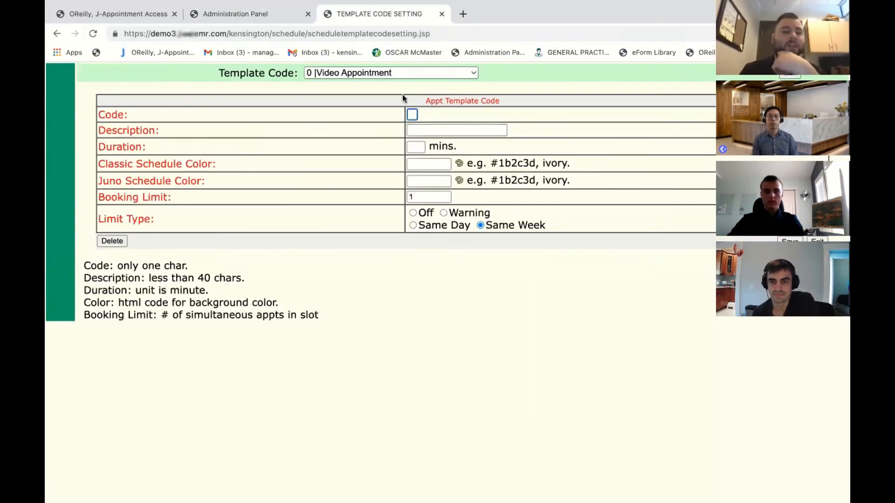
pyautogui.click(391, 73)
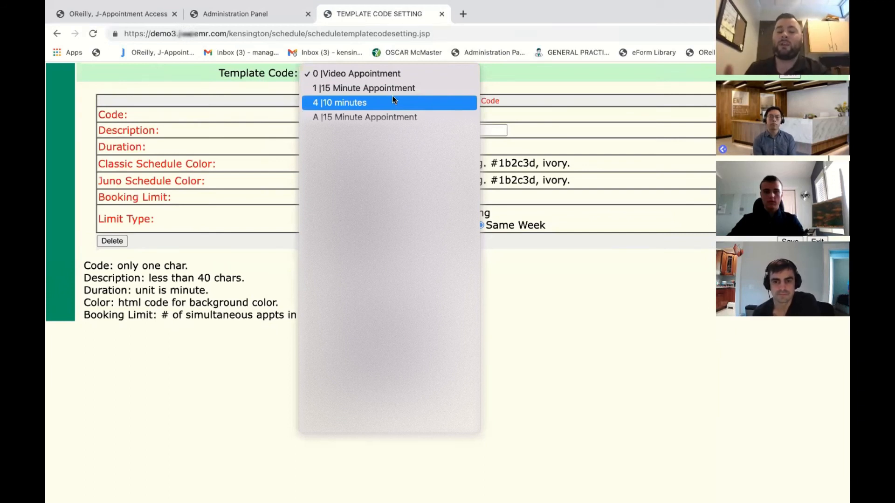
pyautogui.moveTo(392, 103)
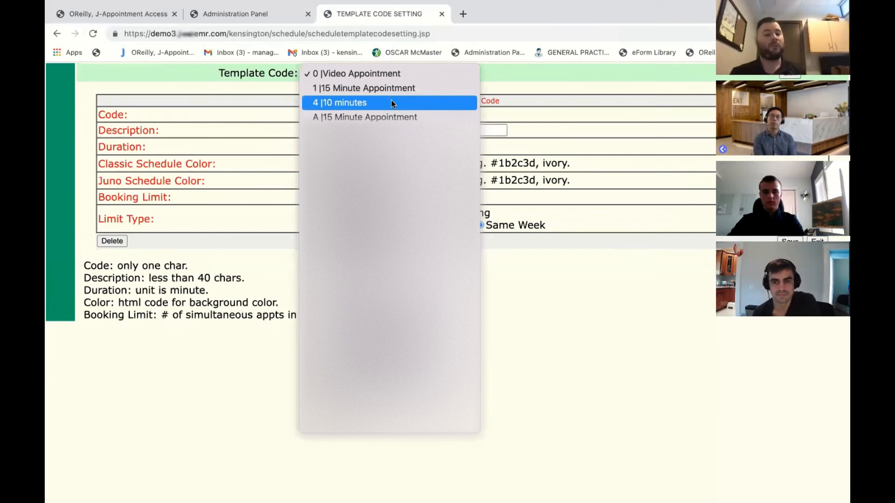
pyautogui.moveTo(363, 88)
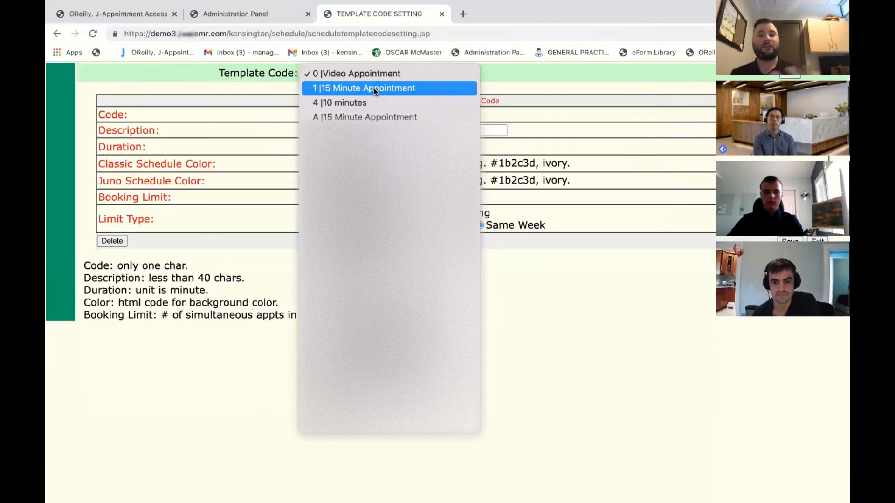
pyautogui.click(363, 88)
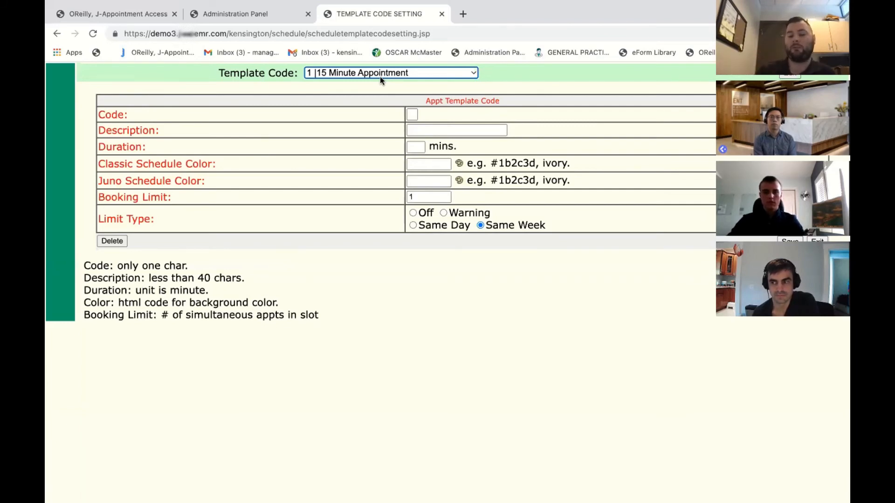
# - Show Front Desk's week of 2022-02-06 at 9:00 and start booking in a W slot
pyautogui.click(115, 13)
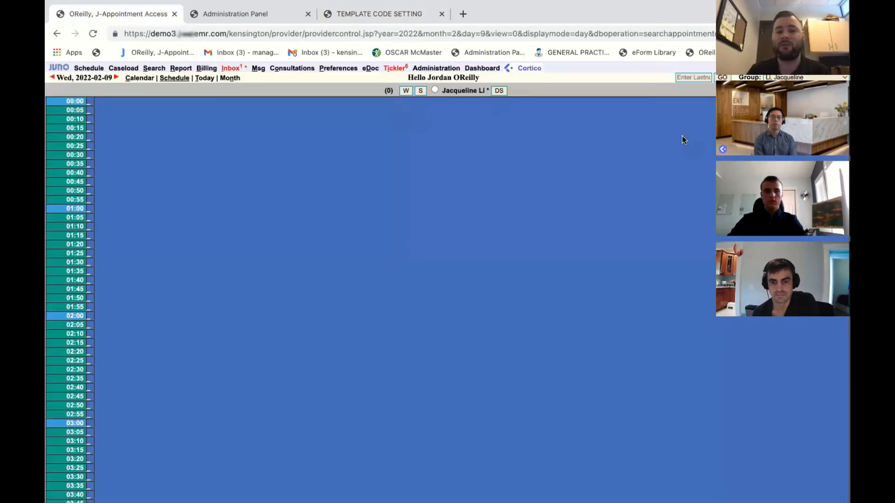
pyautogui.click(799, 77)
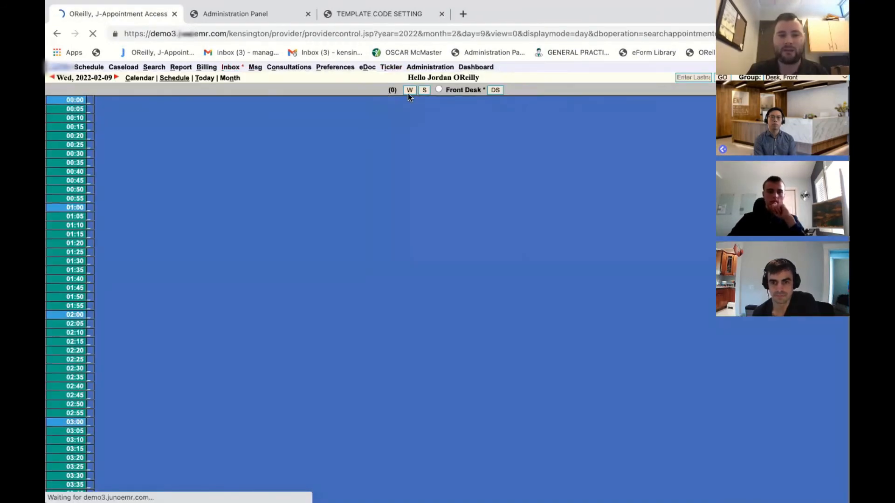
pyautogui.click(409, 90)
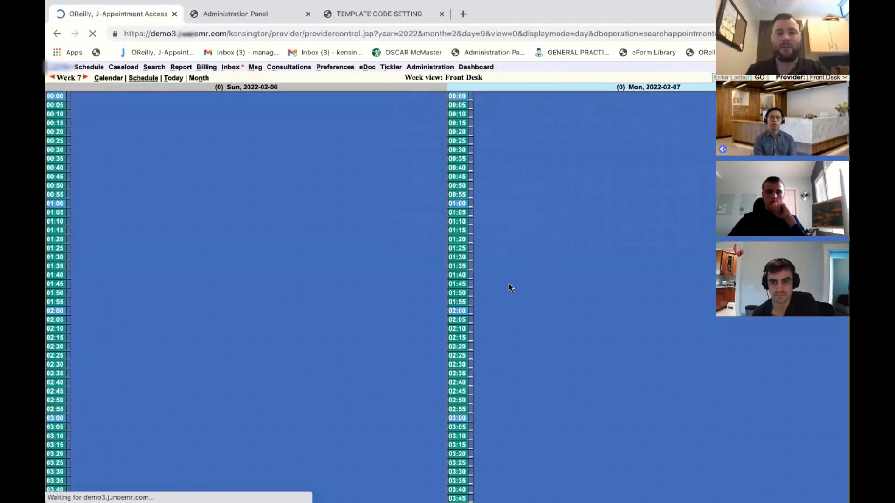
pyautogui.scroll(-3)
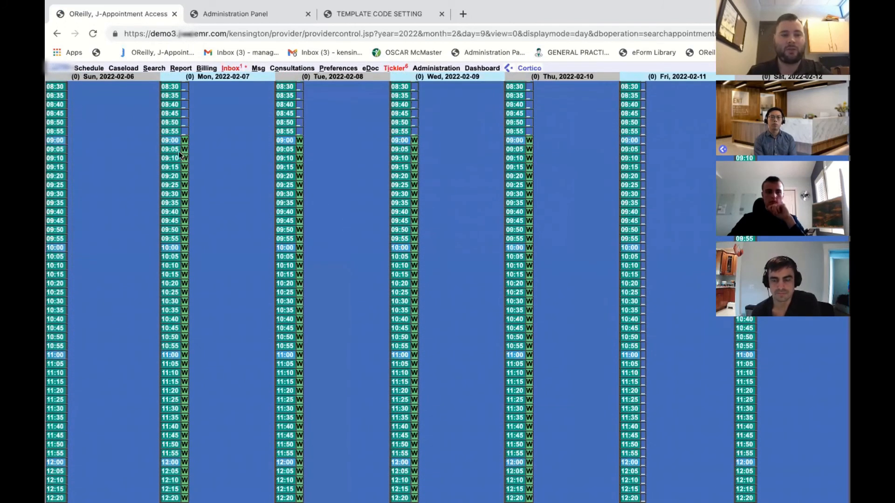
pyautogui.click(170, 140)
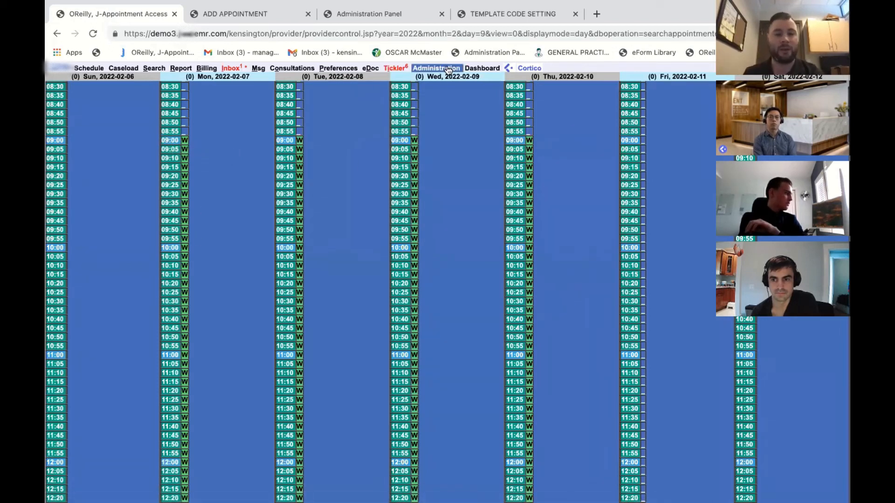
# - Open Public's '9am - 1pm 10min' day template and begin recoding slots from 10:00 as A
pyautogui.click(436, 68)
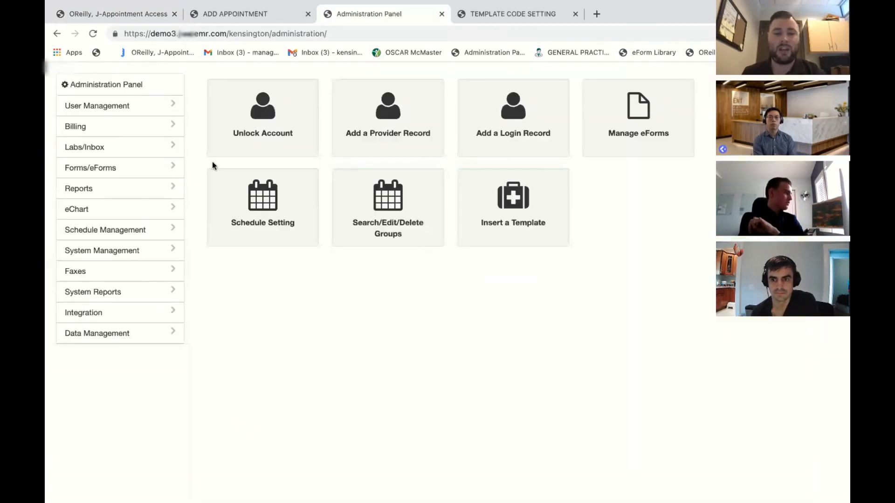
pyautogui.click(262, 203)
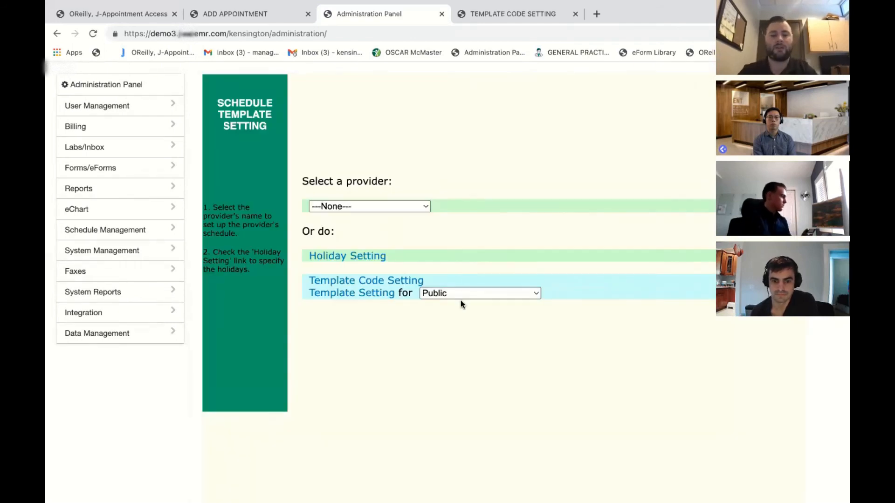
pyautogui.click(478, 293)
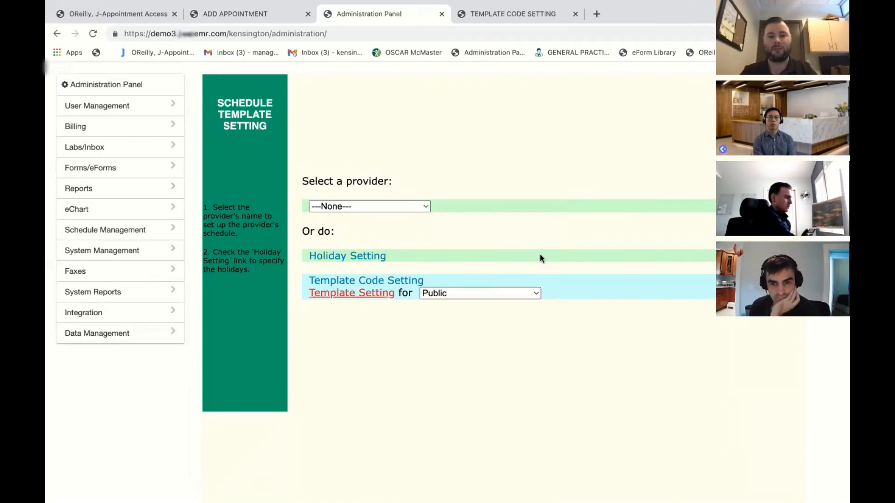
pyautogui.click(352, 292)
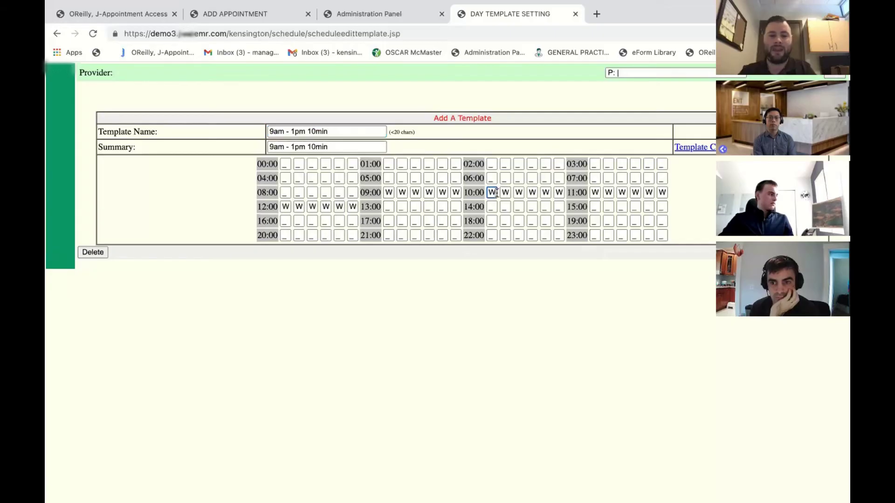
pyautogui.click(491, 192)
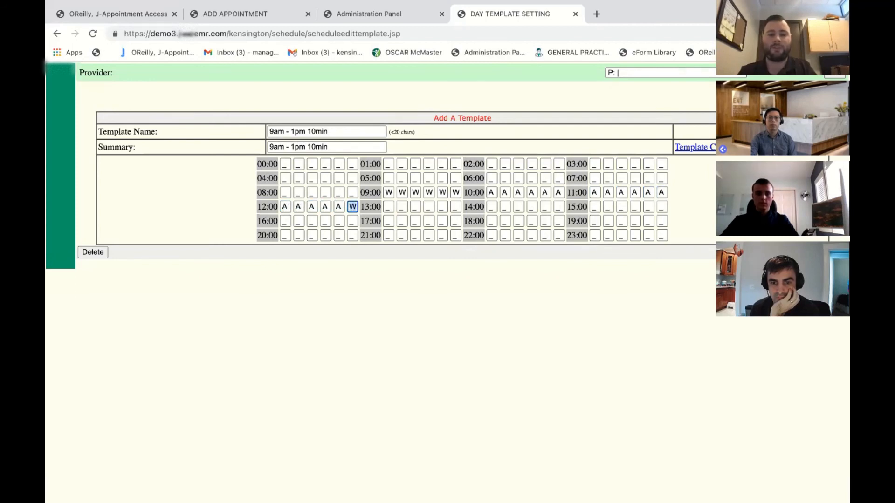
pyautogui.click(352, 207)
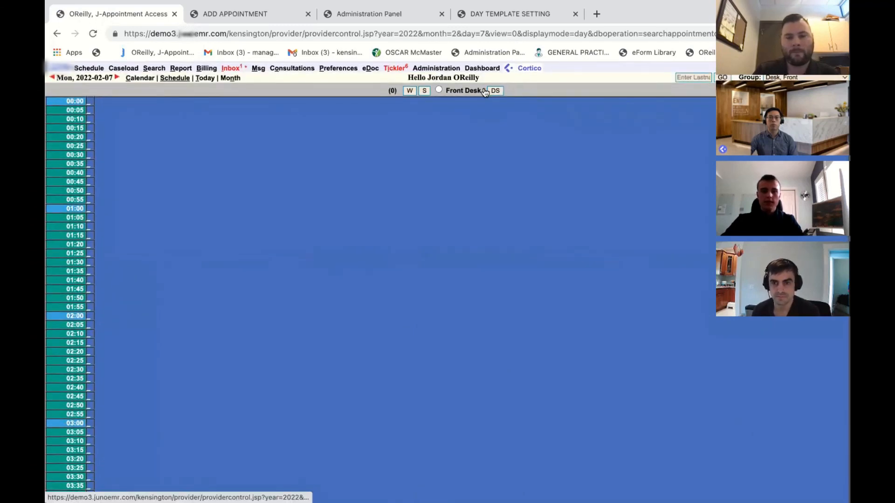
pyautogui.moveTo(494, 90)
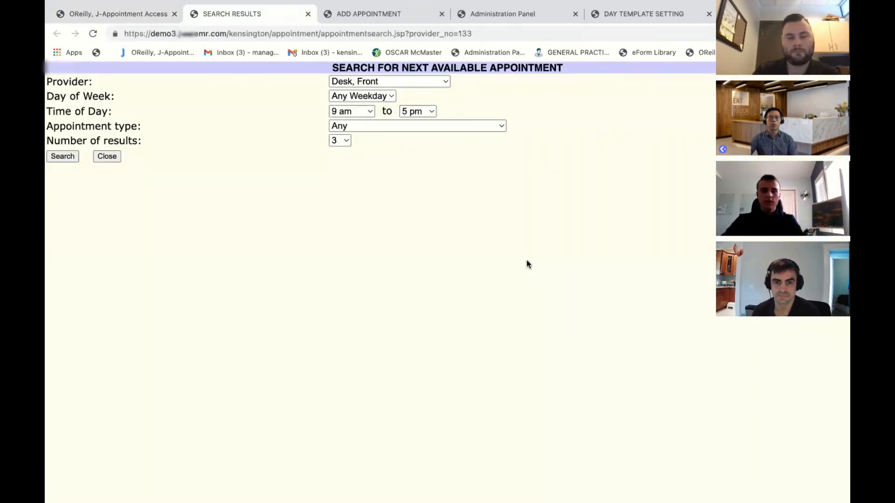
# - Search next available 'W - 10 min prental' slots, yielding 09:00, 09:10, 09:20 on 2022-02-10
pyautogui.click(417, 126)
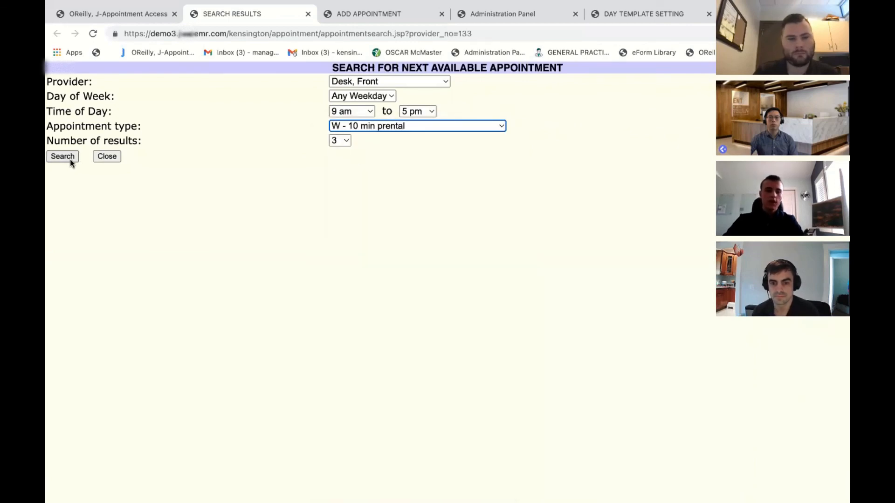
pyautogui.click(62, 156)
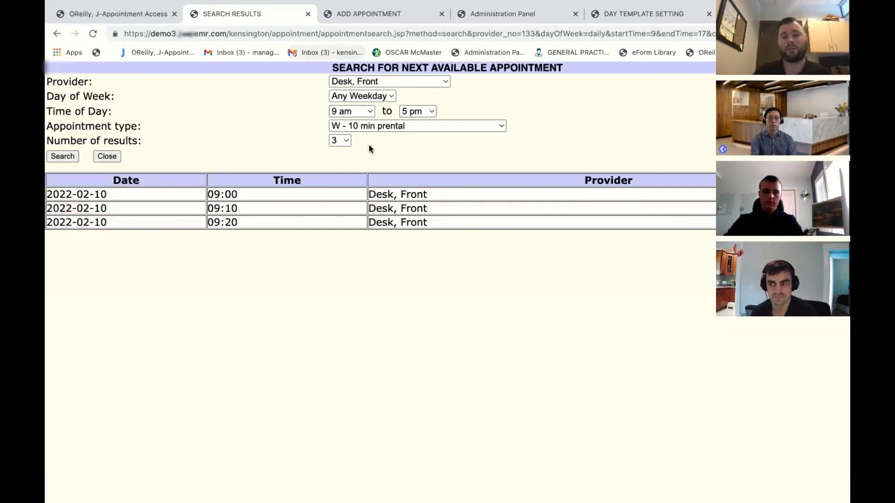
pyautogui.moveTo(382, 140)
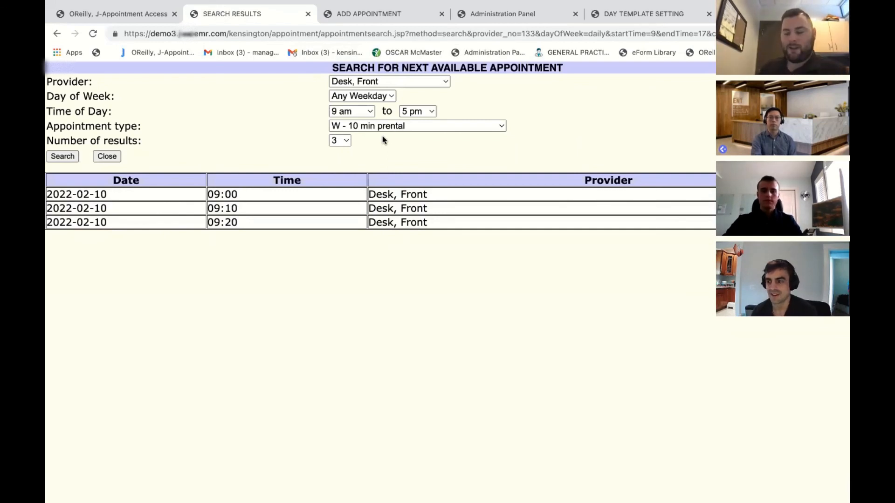
pyautogui.moveTo(517, 53)
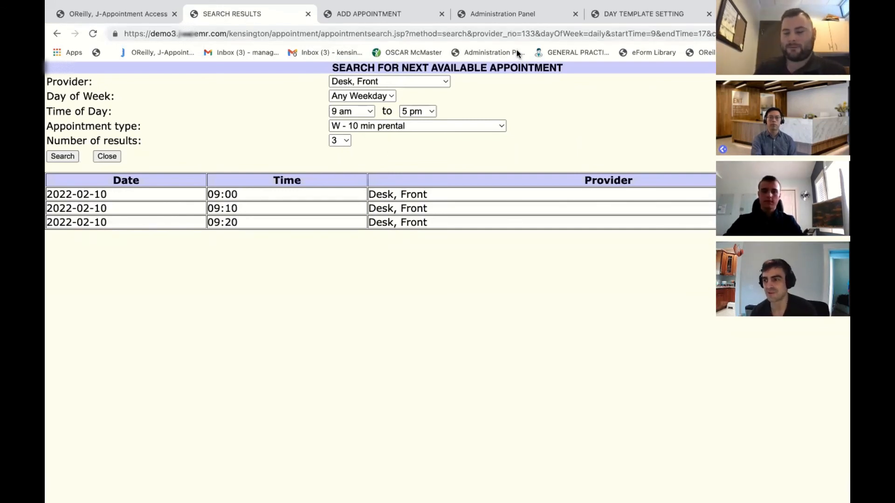